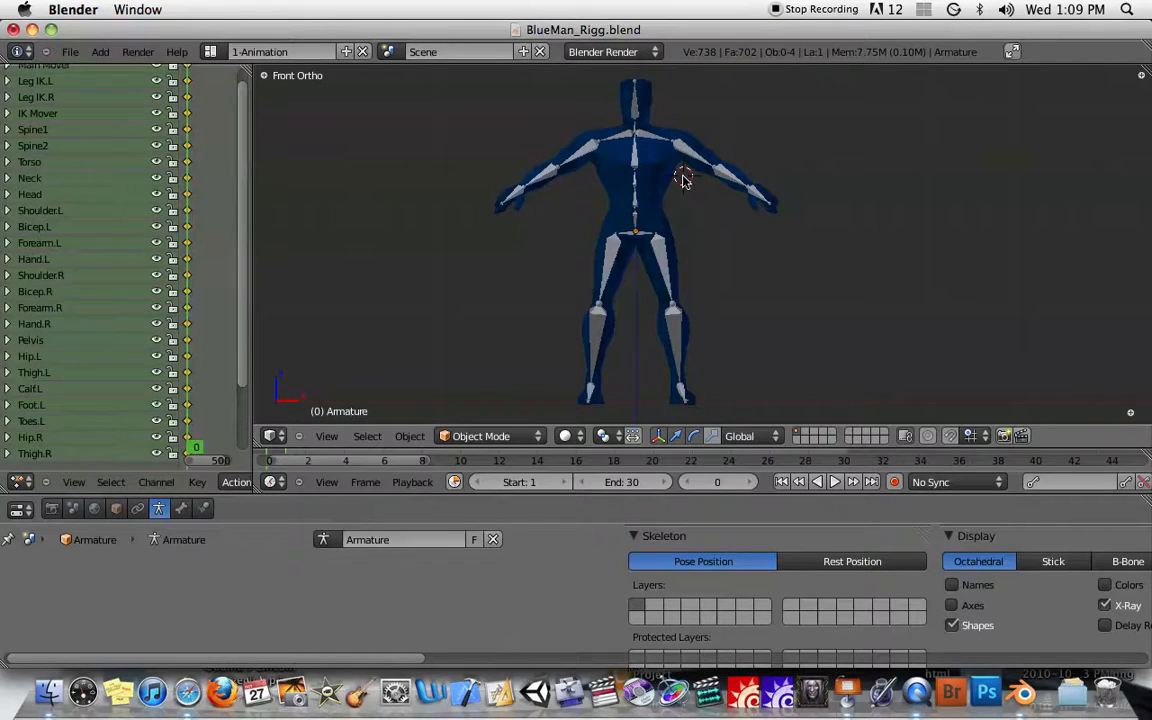
- Orbit to an angled user perspective of the character and keep its armature in Object Mode
{"action": "left_click", "coordinate": [810, 104]}
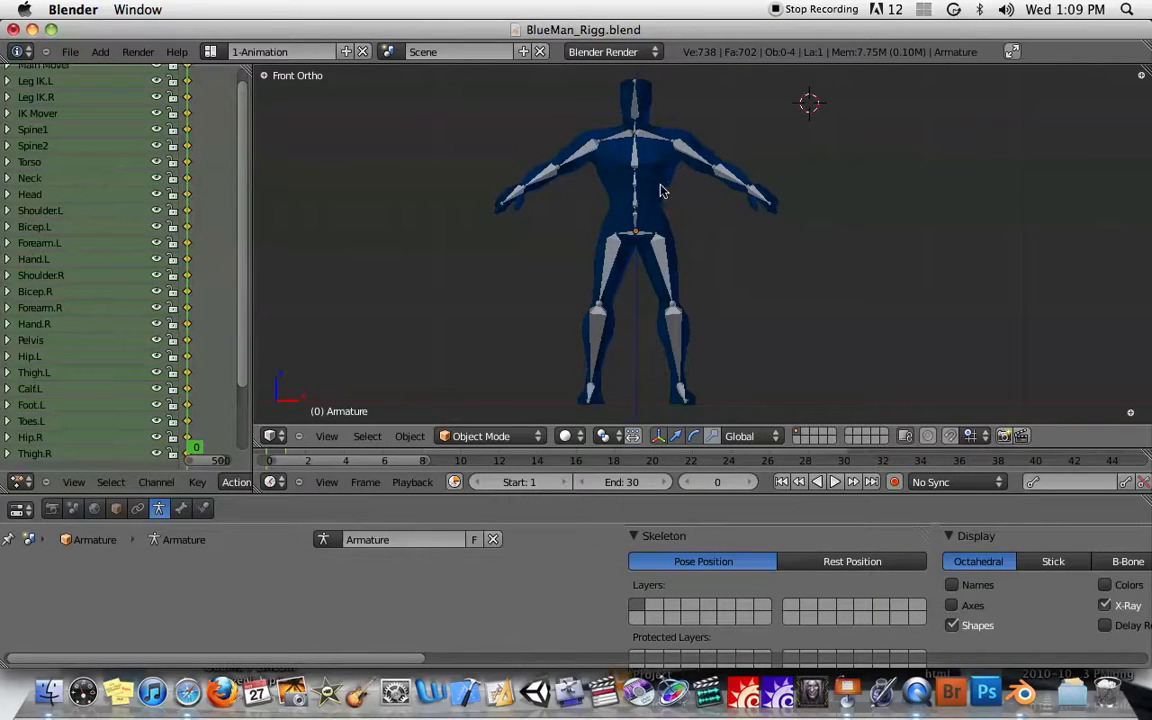
{"action": "mouse_move", "coordinate": [638, 236]}
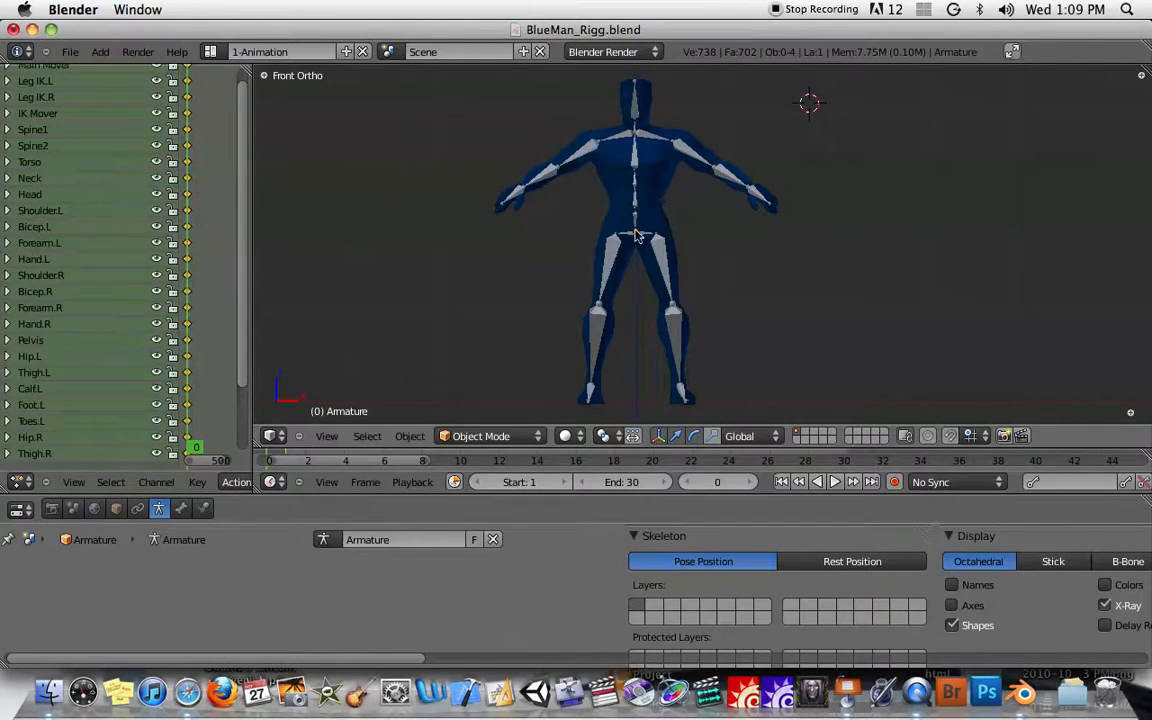
{"action": "mouse_move", "coordinate": [670, 248]}
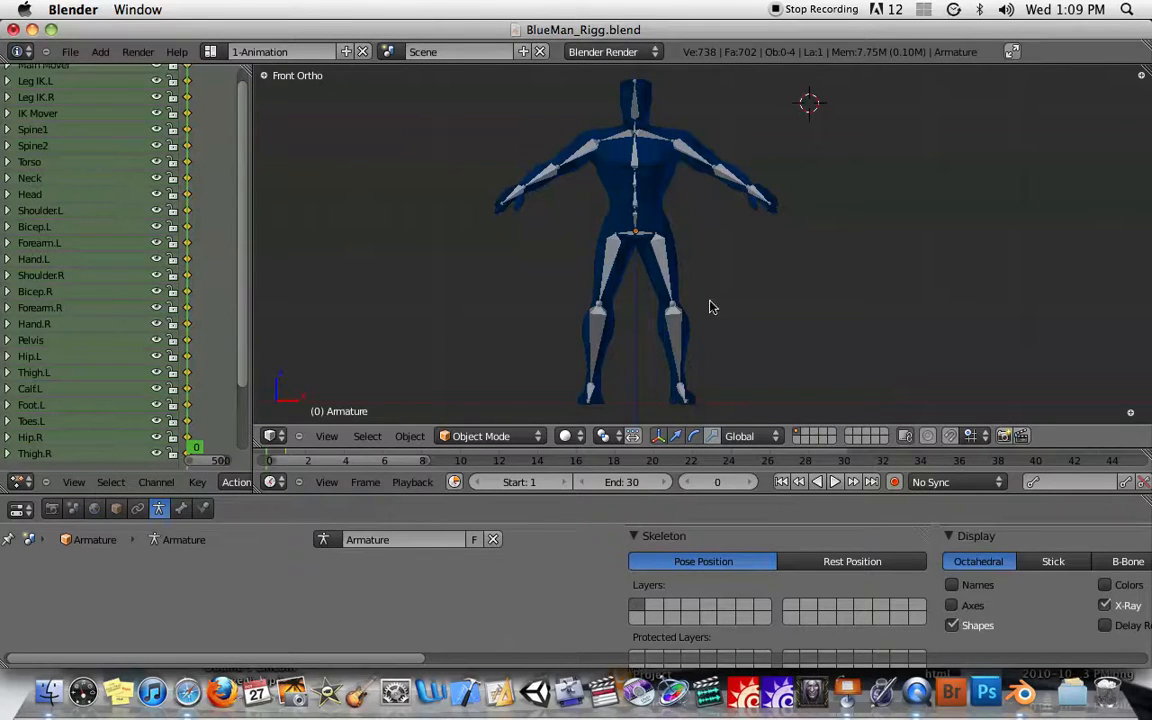
{"action": "mouse_move", "coordinate": [660, 202]}
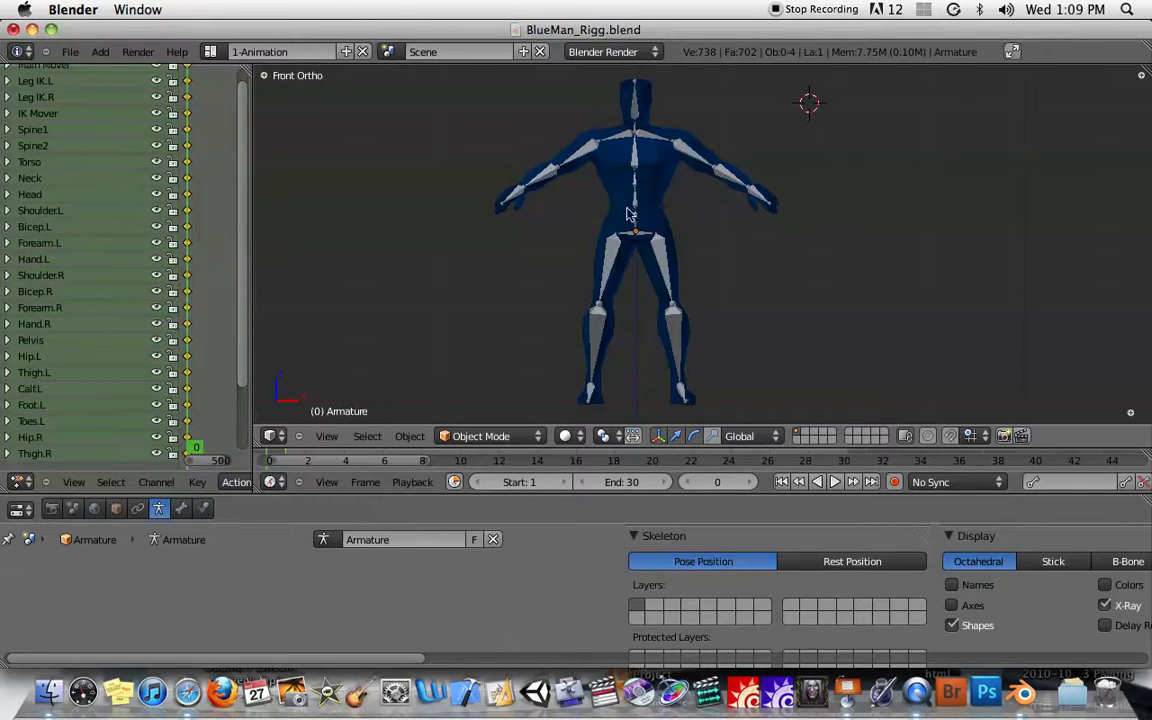
{"action": "mouse_move", "coordinate": [620, 216]}
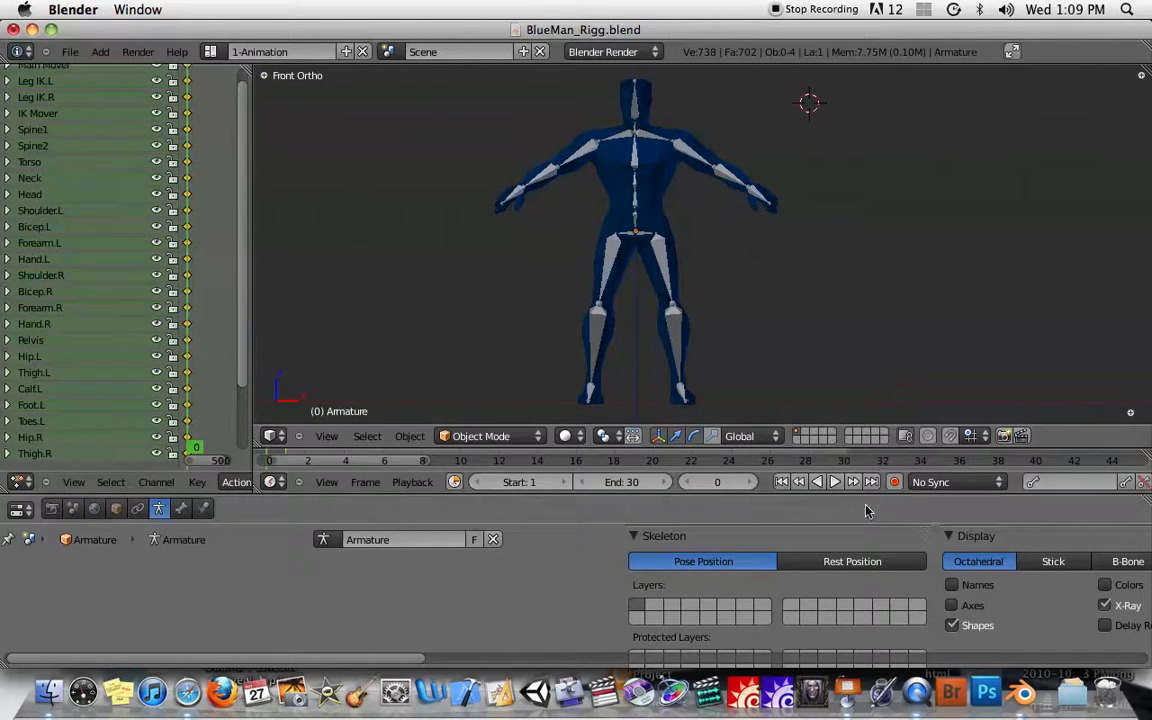
{"action": "left_click", "coordinate": [848, 690]}
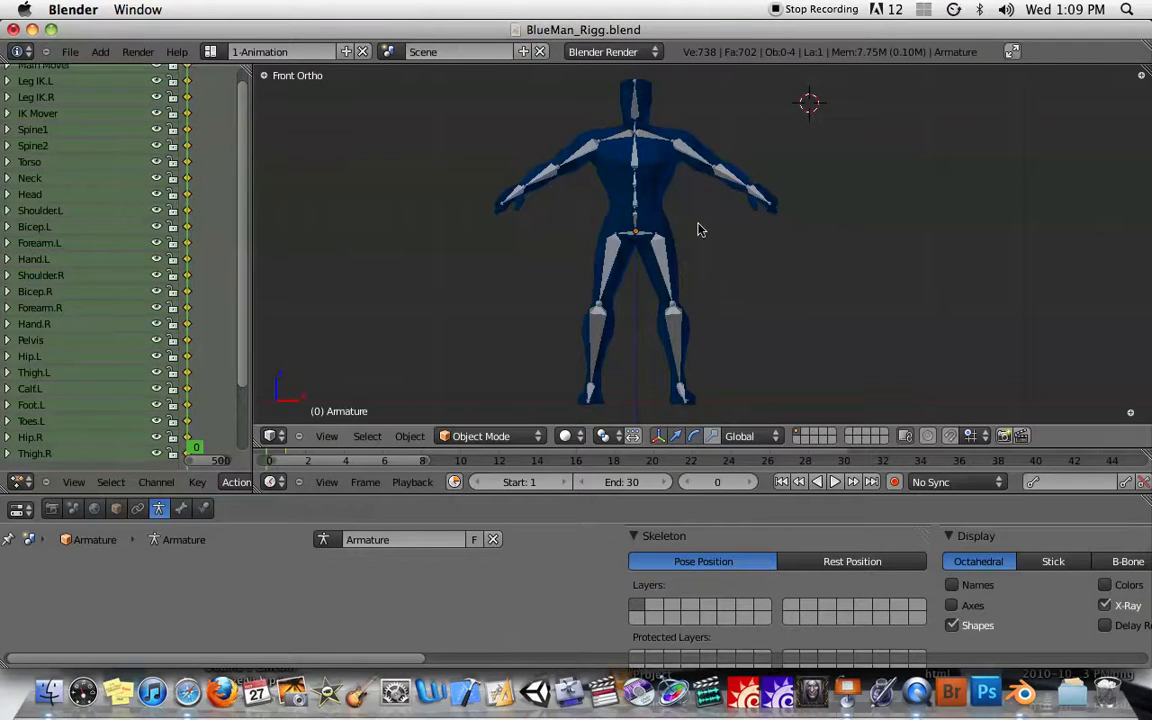
{"action": "left_click_drag", "start_coordinate": [700, 230], "coordinate": [754, 272]}
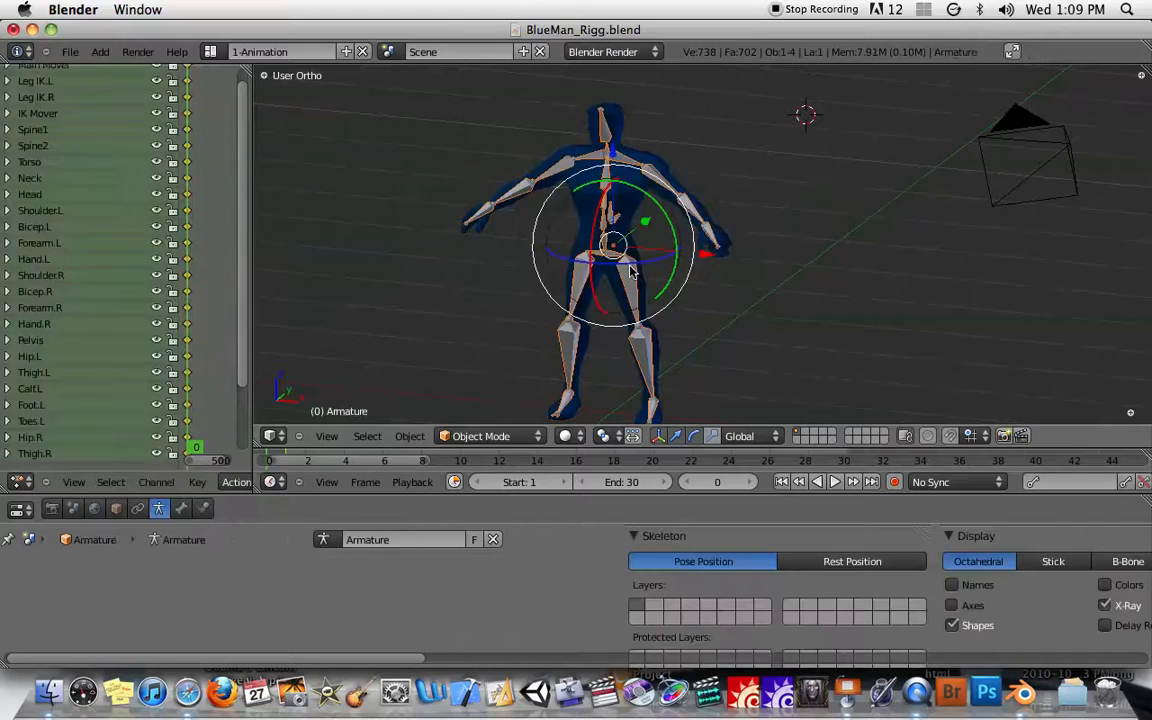
{"action": "left_click", "coordinate": [484, 436]}
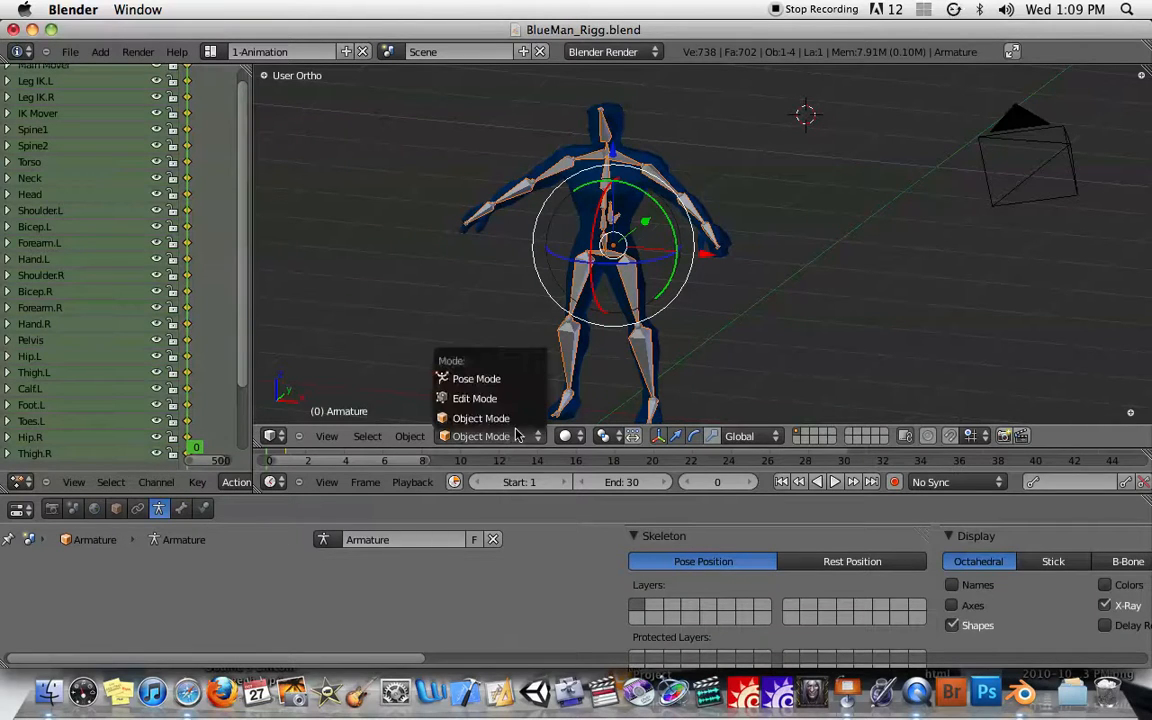
{"action": "left_click", "coordinate": [480, 418]}
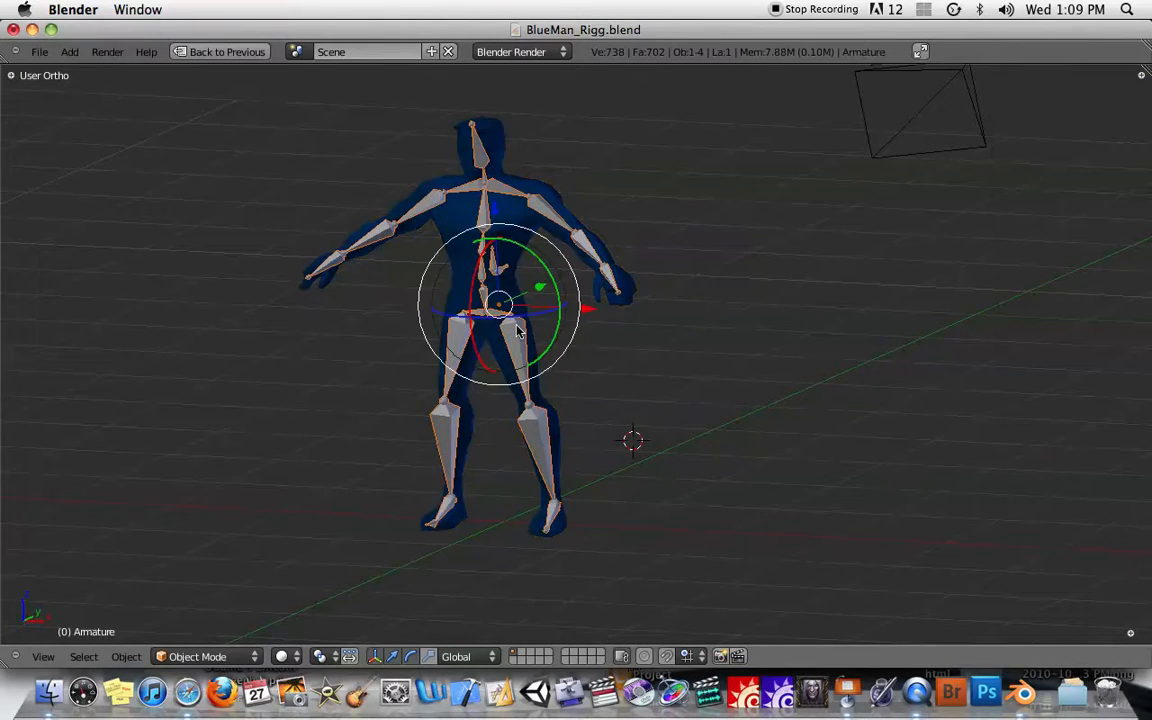
- Switch the armature to Edit Mode, then to Pose Mode, orbiting slightly
{"action": "left_click", "coordinate": [204, 656]}
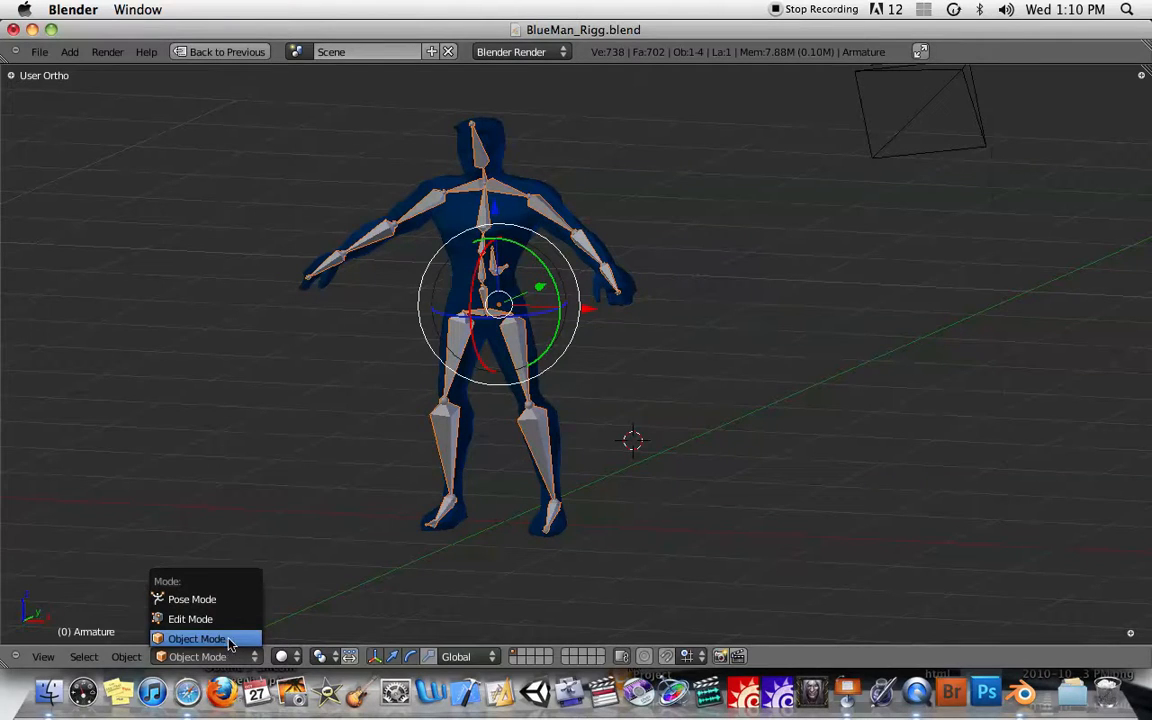
{"action": "mouse_move", "coordinate": [192, 600]}
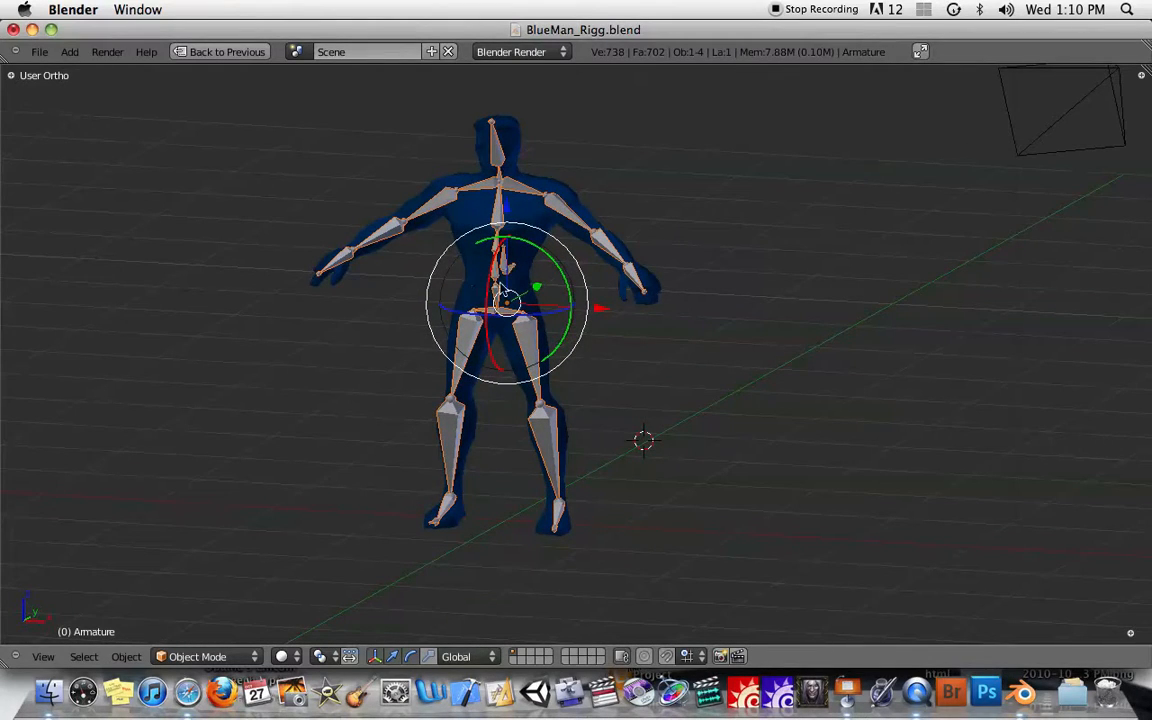
{"action": "left_click", "coordinate": [200, 656]}
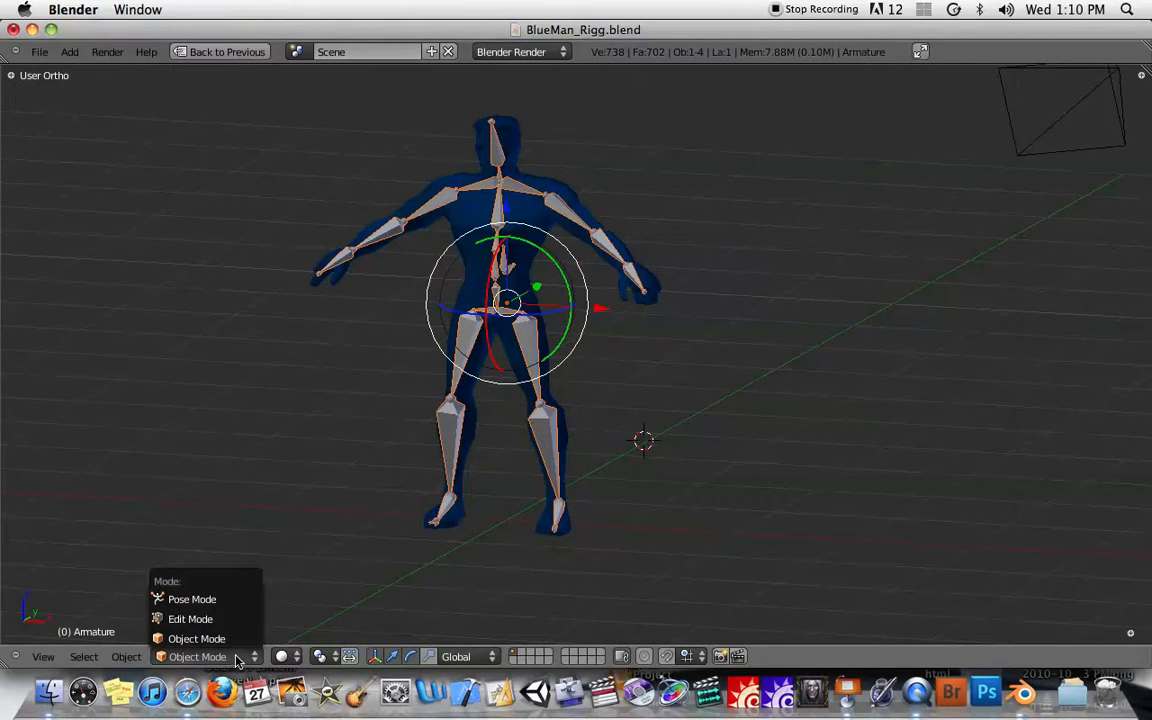
{"action": "left_click", "coordinate": [190, 618]}
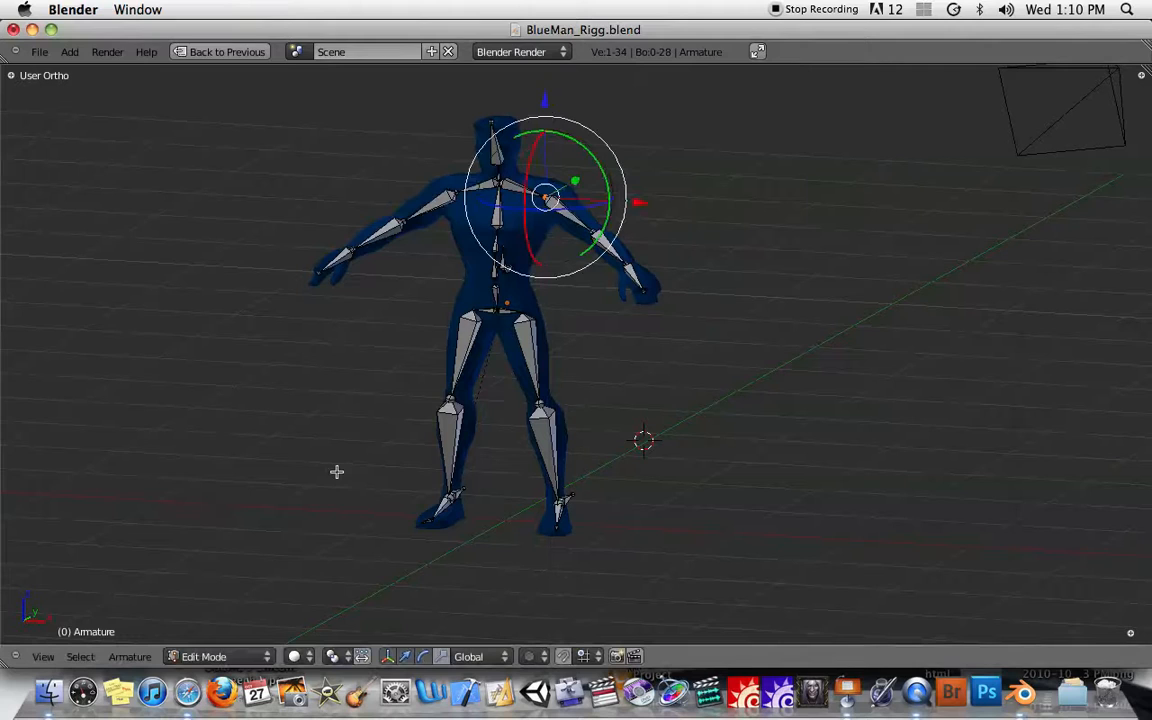
{"action": "left_click", "coordinate": [218, 656]}
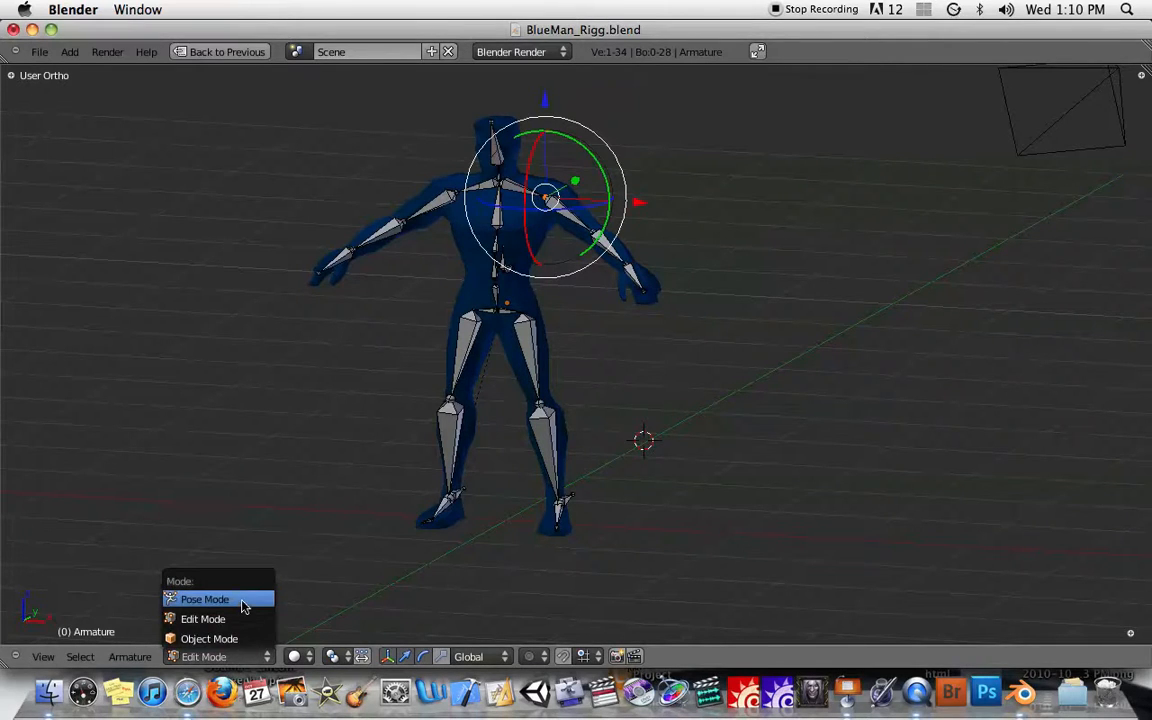
{"action": "left_click", "coordinate": [204, 600]}
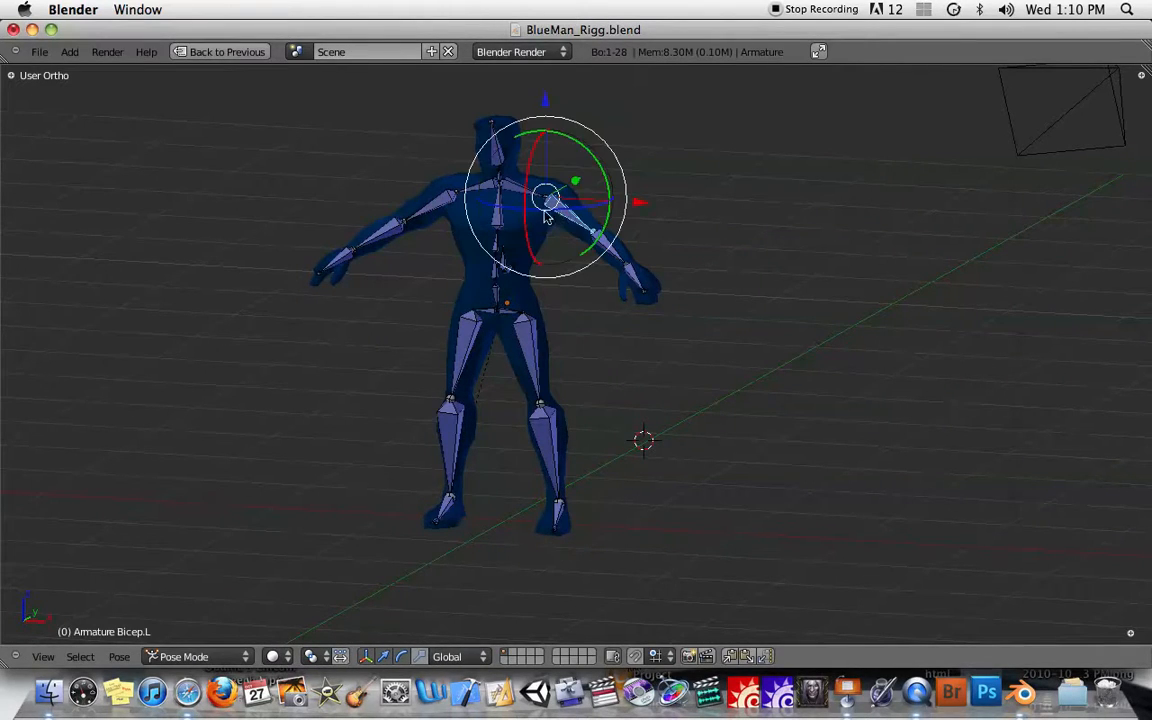
{"action": "left_click_drag", "start_coordinate": [580, 200], "coordinate": [444, 222]}
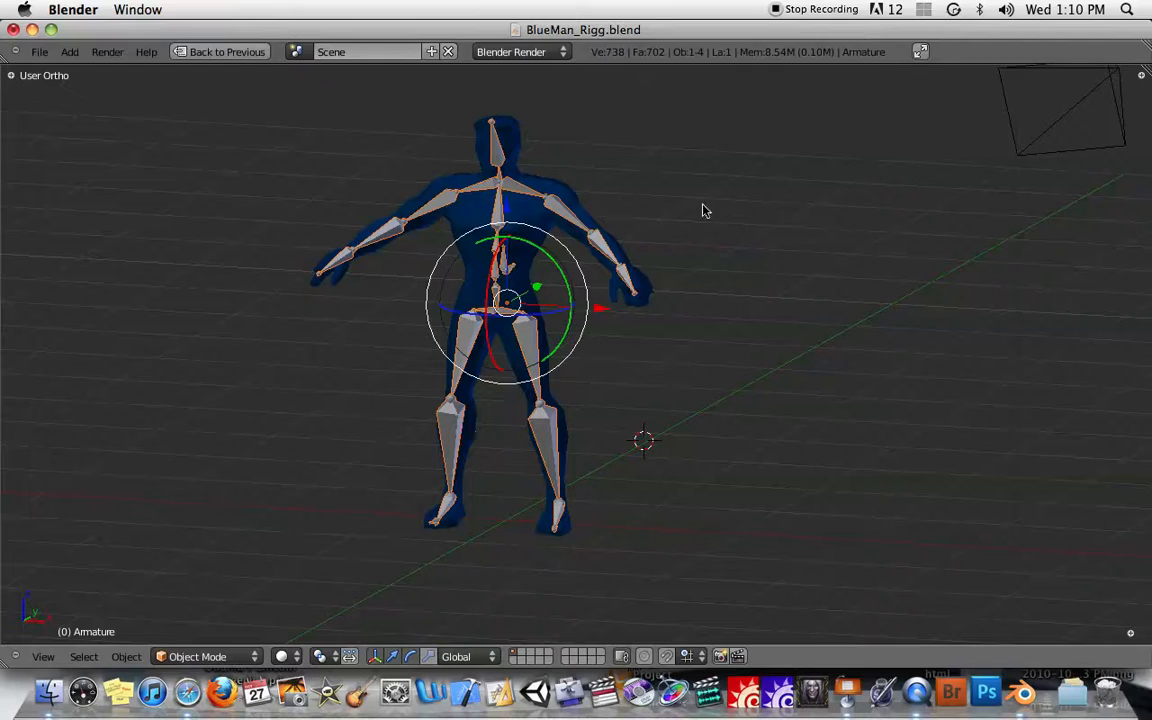
{"action": "mouse_move", "coordinate": [576, 364]}
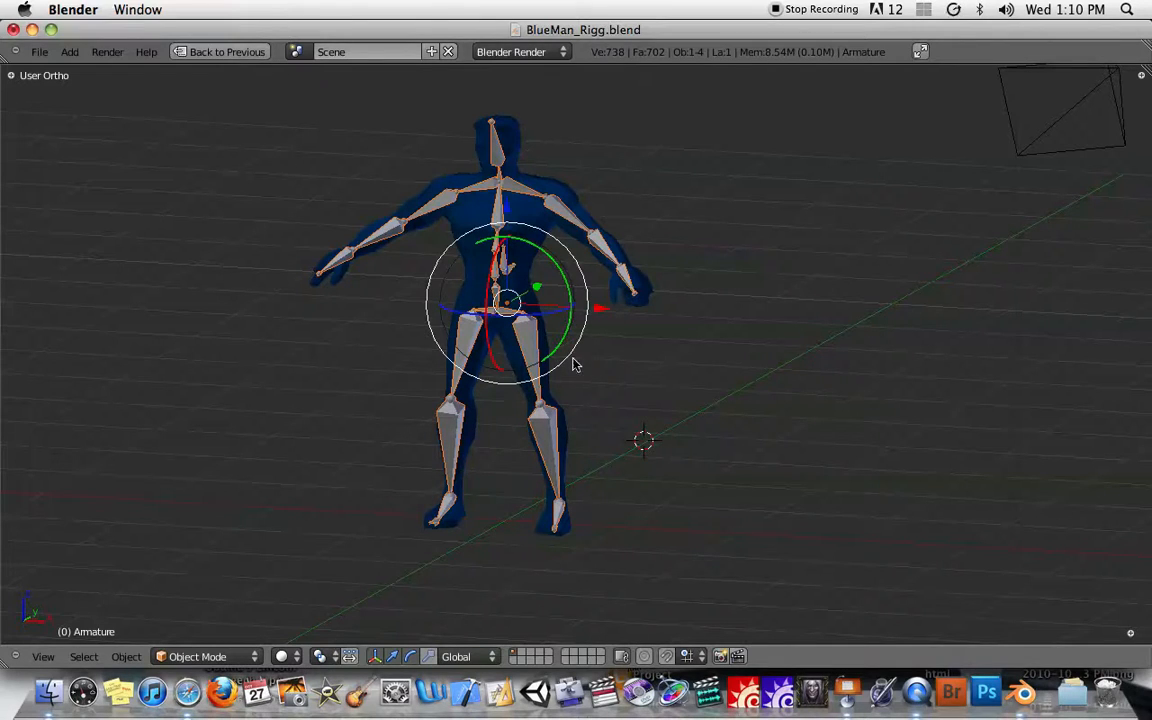
- Cycle the armature back through Edit Mode and Pose Mode before returning it to Object Mode
{"action": "left_click", "coordinate": [204, 656]}
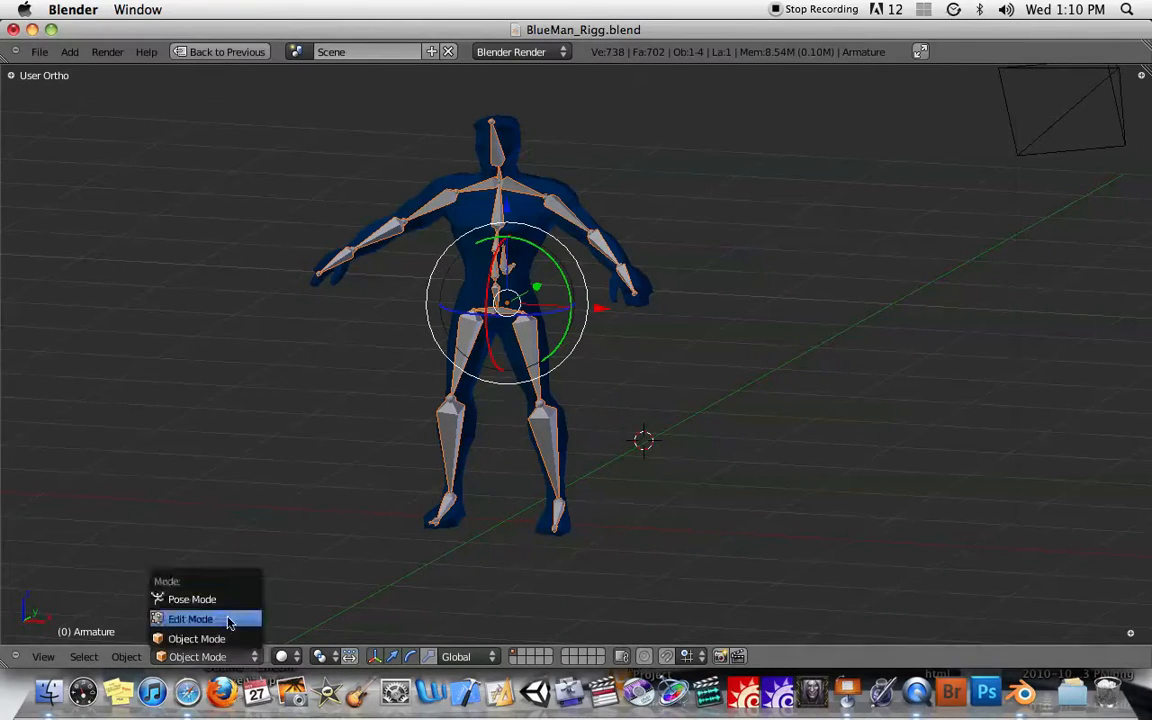
{"action": "left_click", "coordinate": [190, 618]}
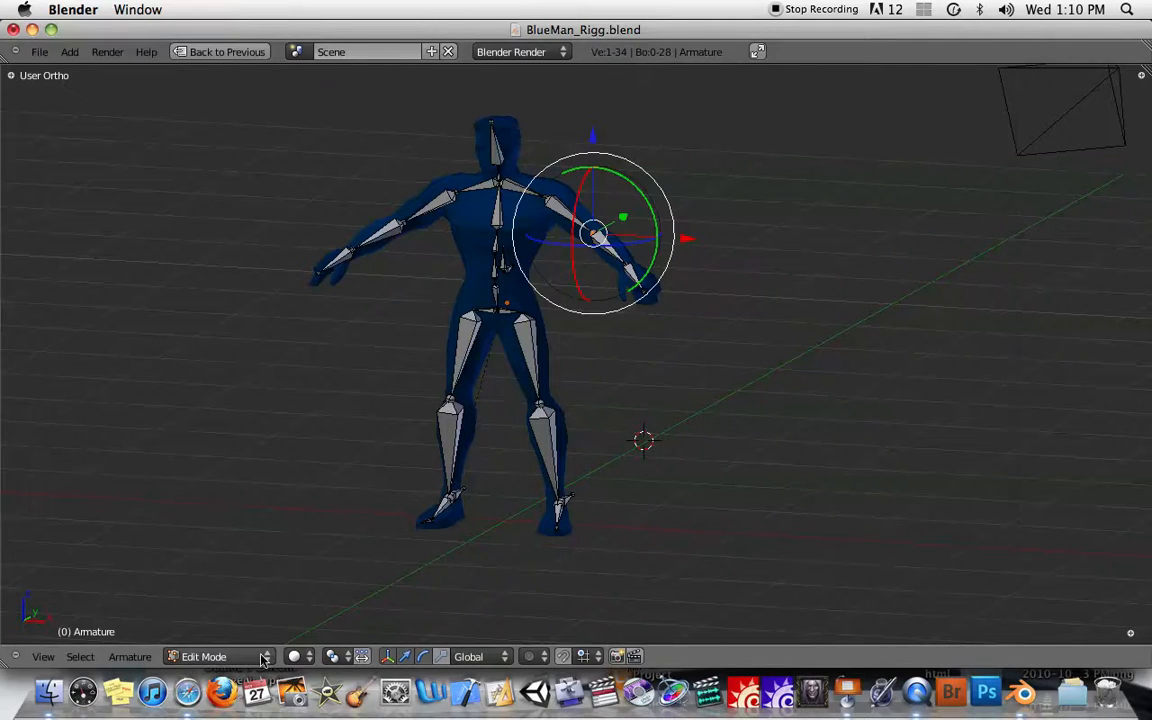
{"action": "left_click", "coordinate": [204, 656]}
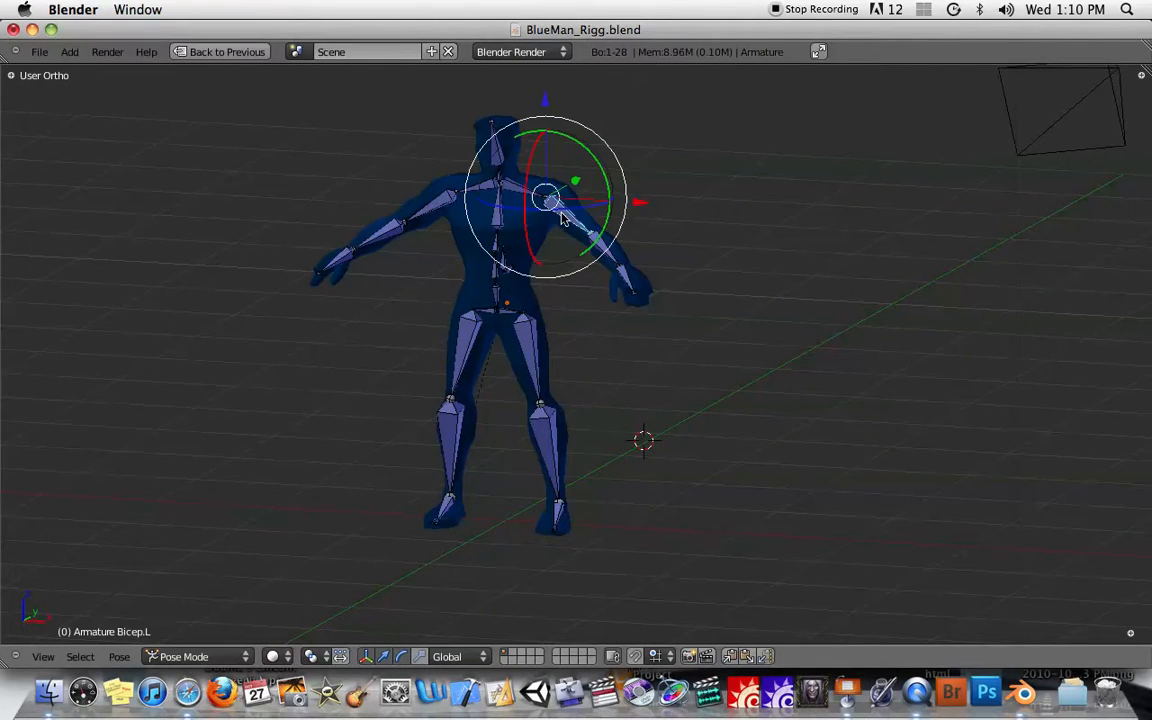
{"action": "left_click_drag", "start_coordinate": [560, 220], "coordinate": [504, 224]}
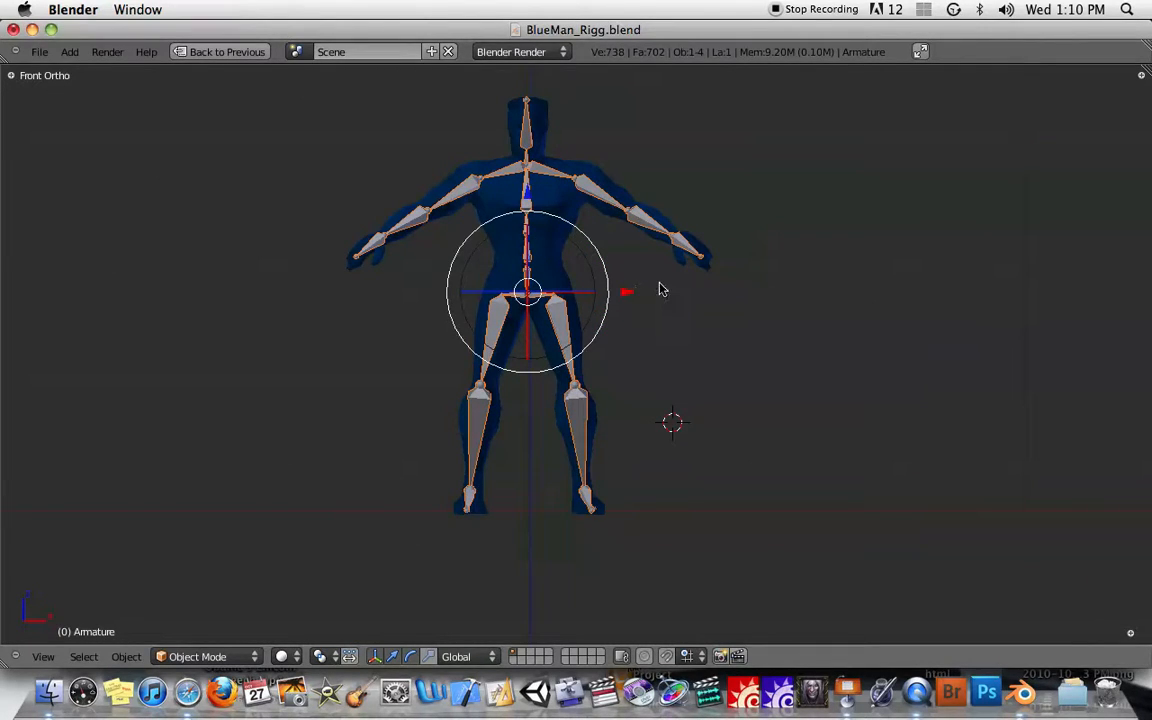
- Add two single-bone armatures, Armature.001 and Armature.002, beside the character
{"action": "left_click", "coordinate": [68, 52]}
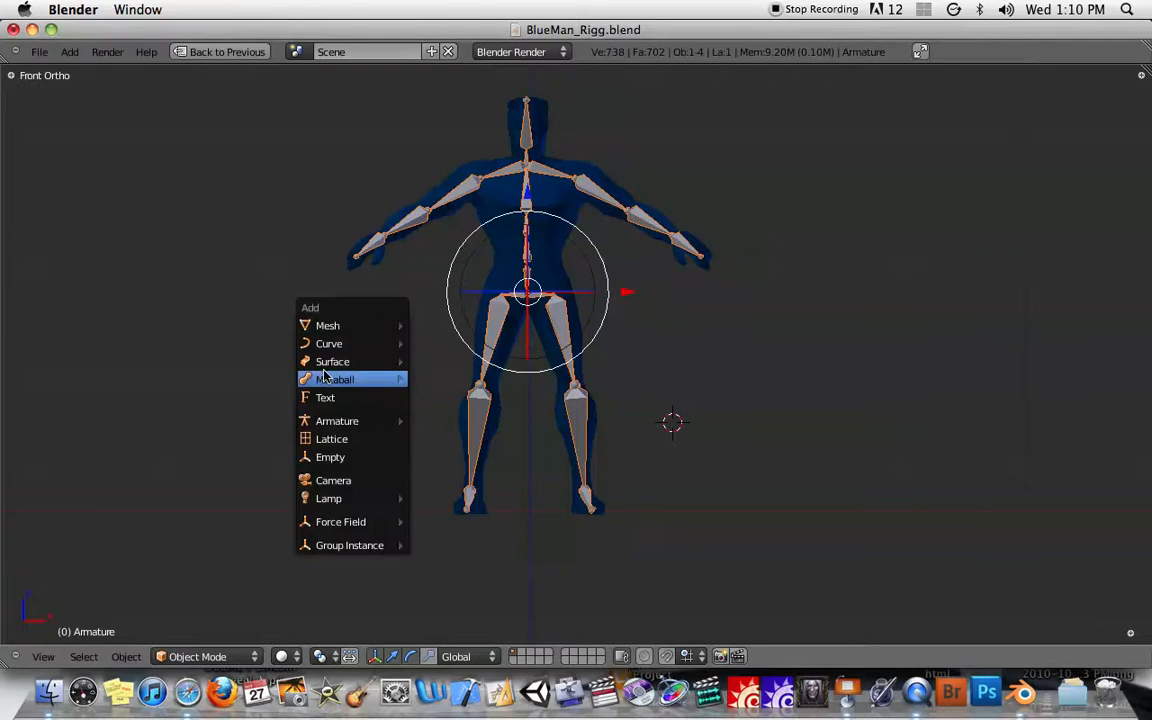
{"action": "left_click", "coordinate": [336, 420]}
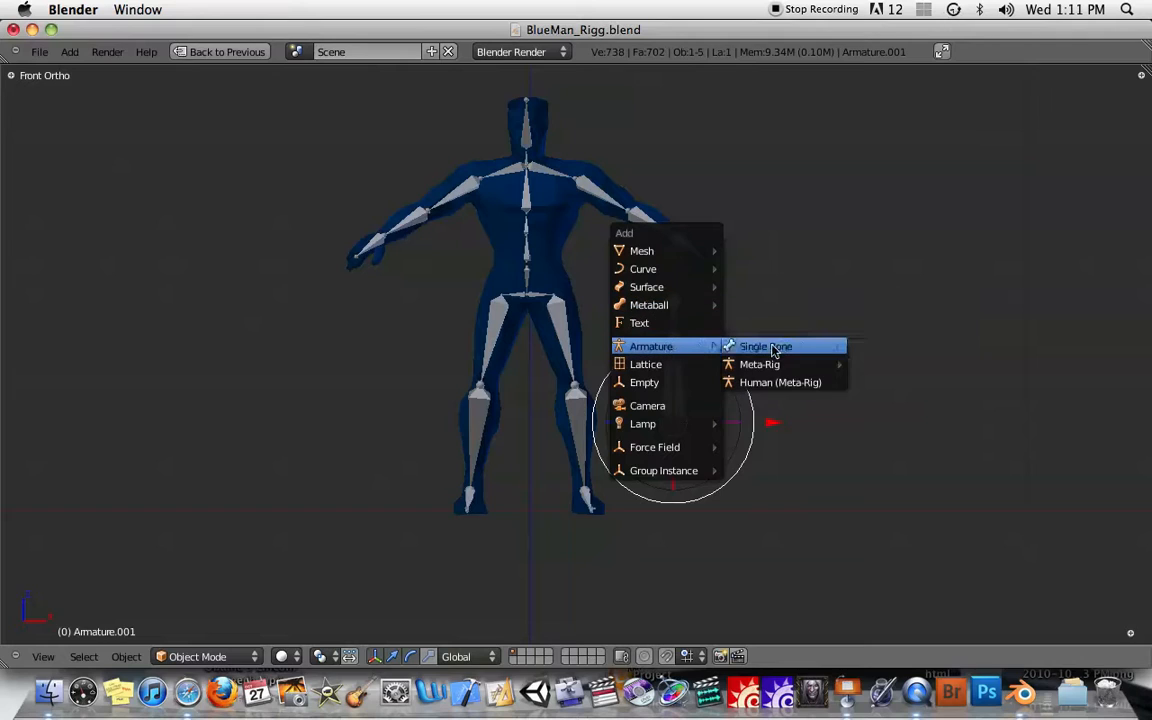
{"action": "left_click", "coordinate": [766, 346]}
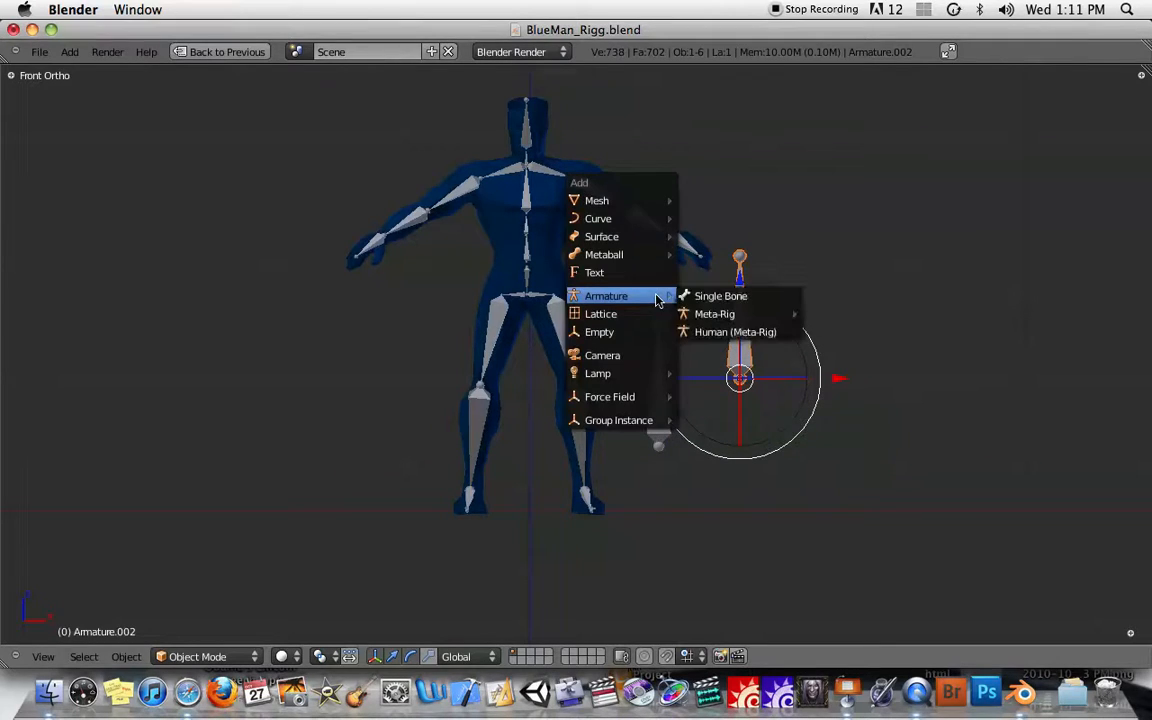
{"action": "left_click", "coordinate": [720, 296]}
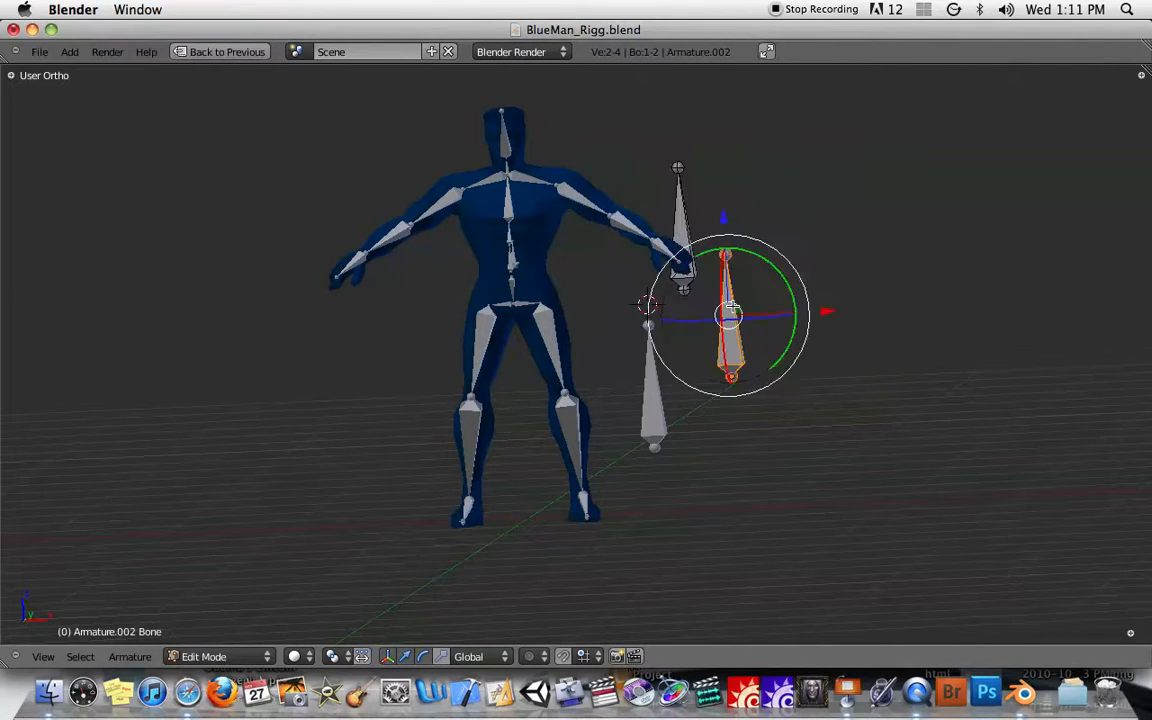
- Return Armature.002 from Edit Mode to Object Mode
{"action": "left_click", "coordinate": [210, 656]}
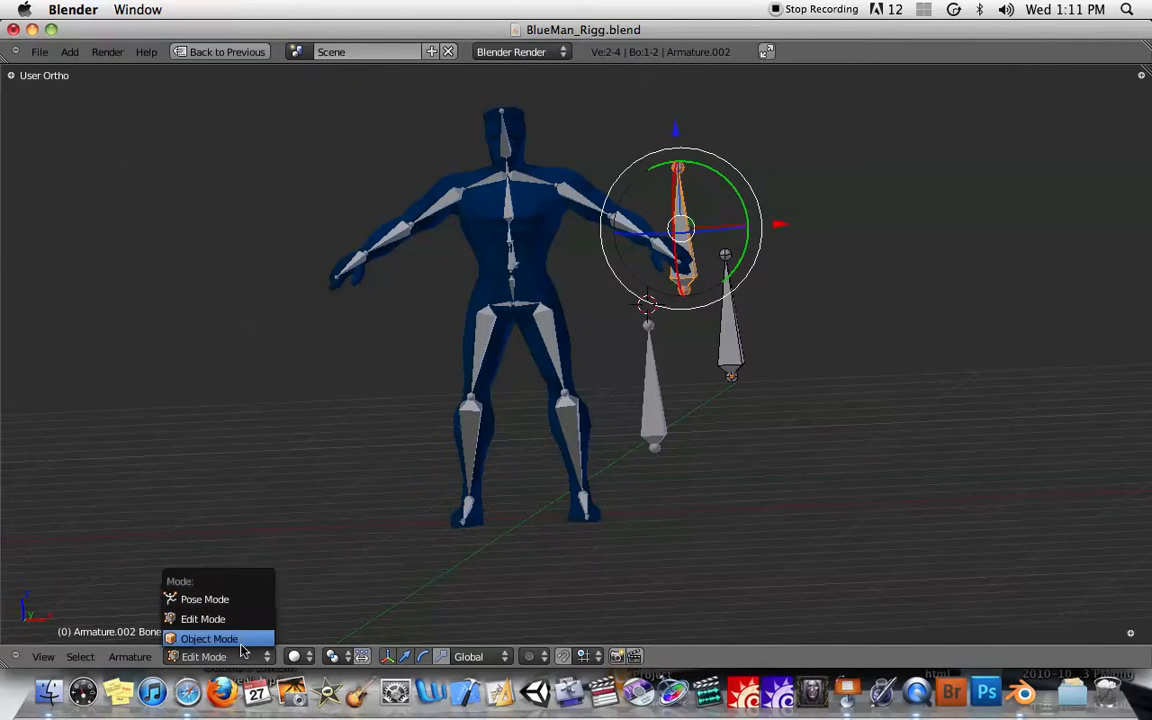
{"action": "left_click", "coordinate": [208, 638]}
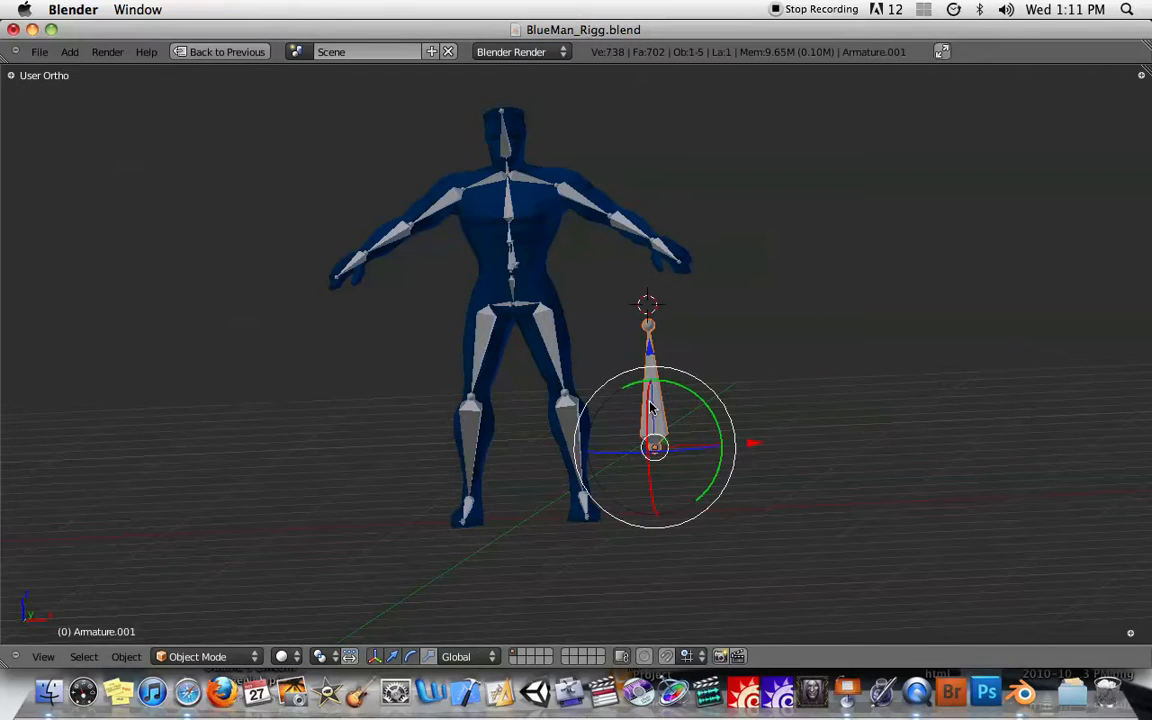
- Add another armature beside the character's shoulder and put it into Edit Mode to extrude bones up to Bone.004
{"action": "left_click", "coordinate": [510, 316]}
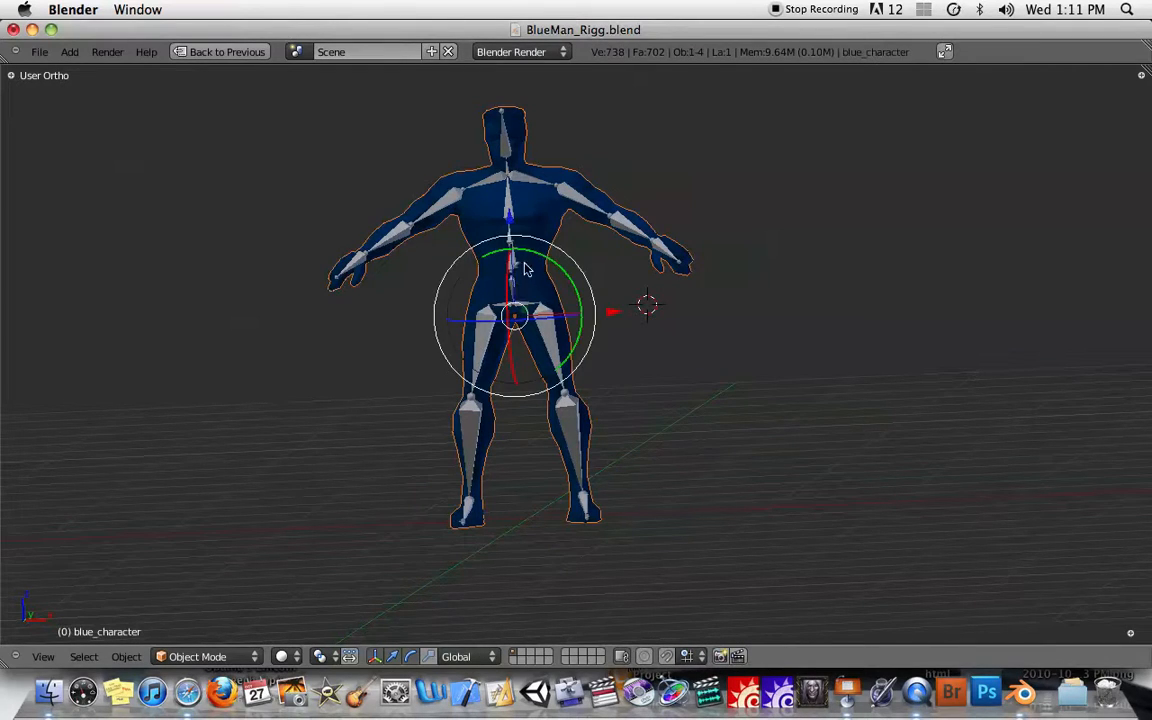
{"action": "left_click", "coordinate": [68, 52]}
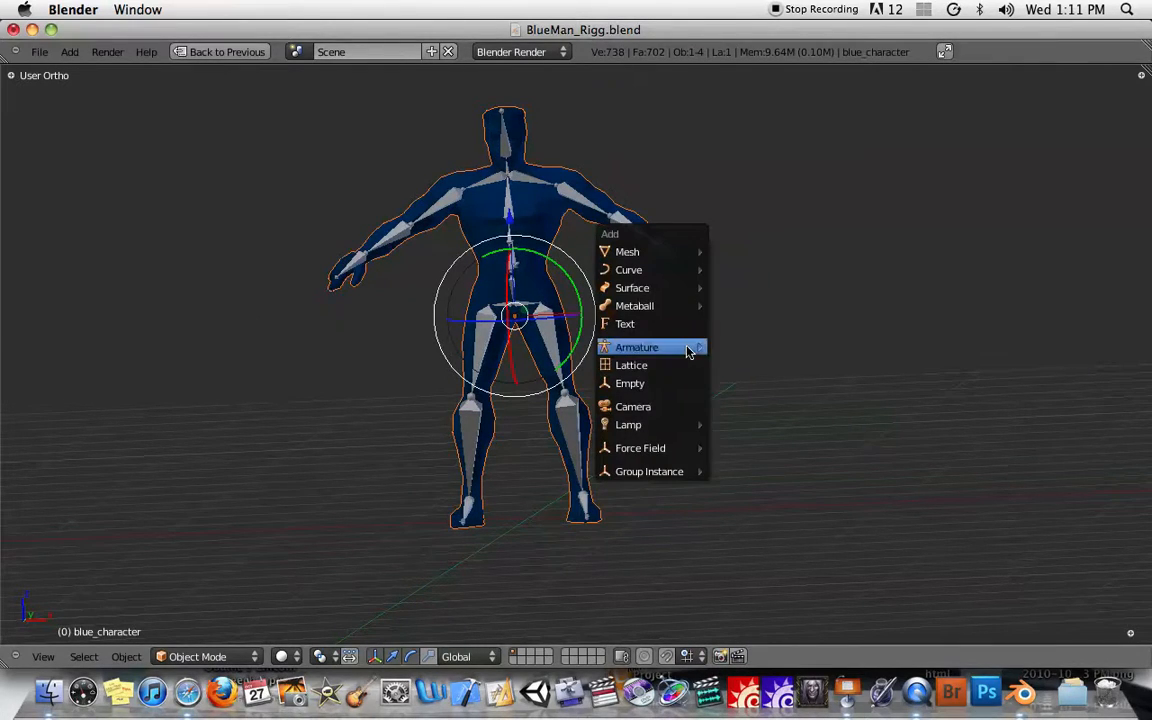
{"action": "left_click", "coordinate": [636, 348]}
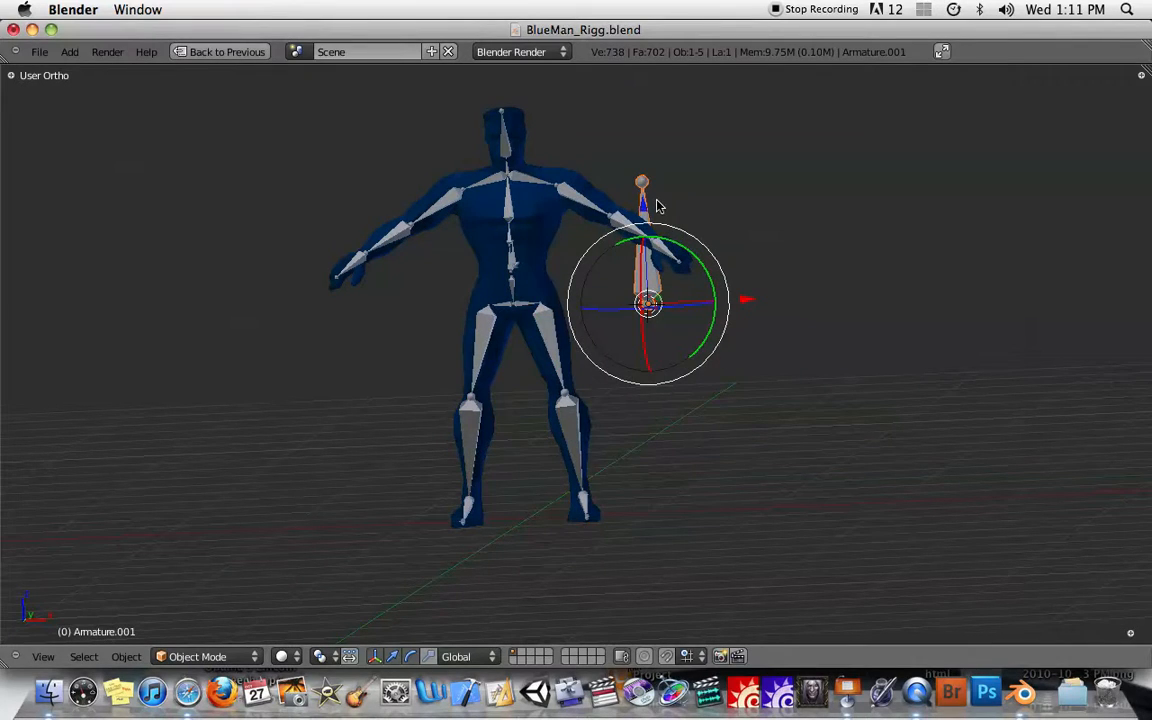
{"action": "left_click", "coordinate": [204, 656]}
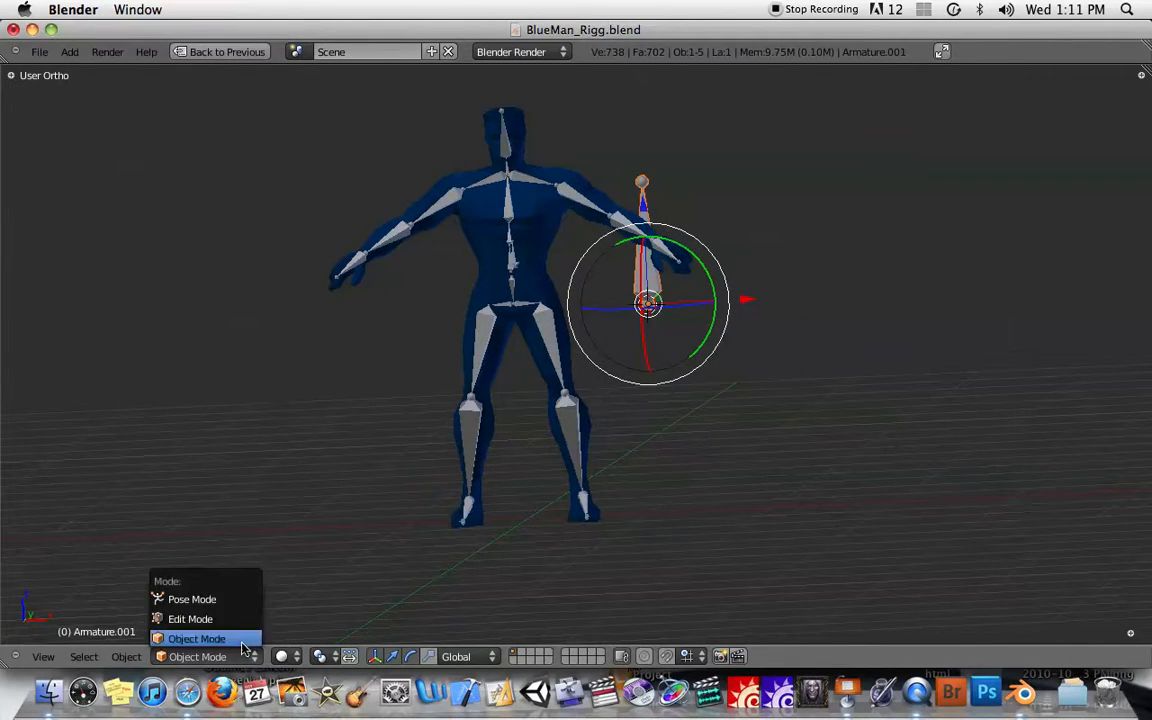
{"action": "left_click", "coordinate": [190, 618]}
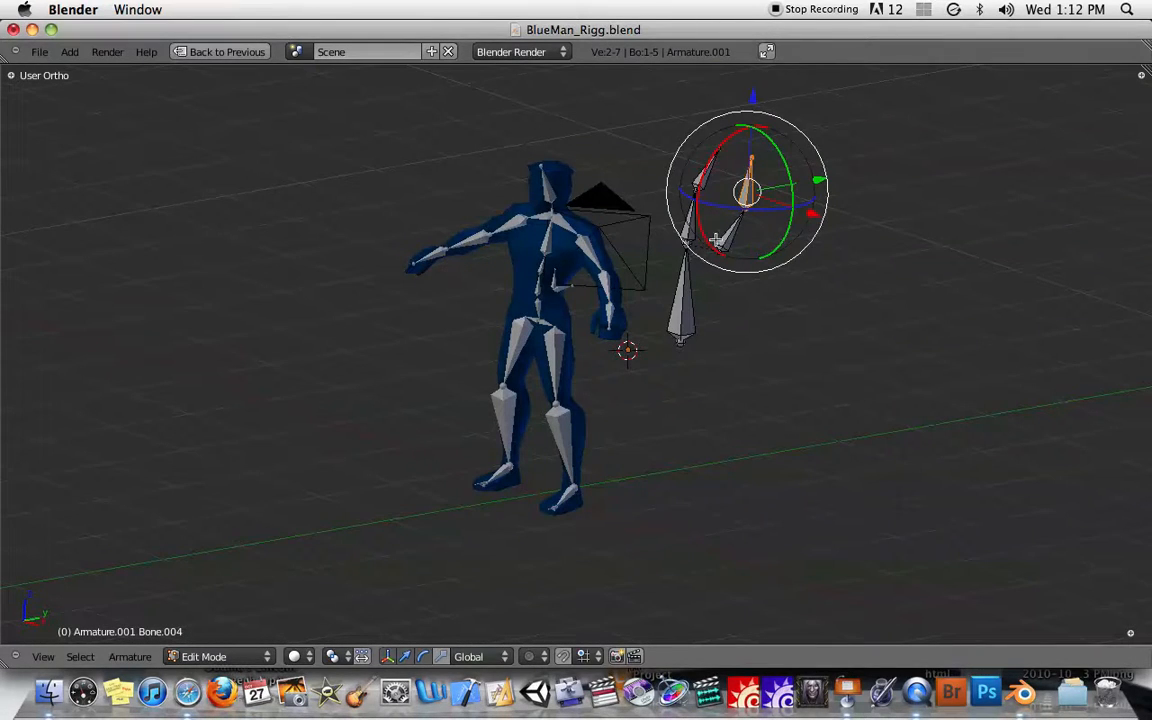
{"action": "mouse_move", "coordinate": [672, 248]}
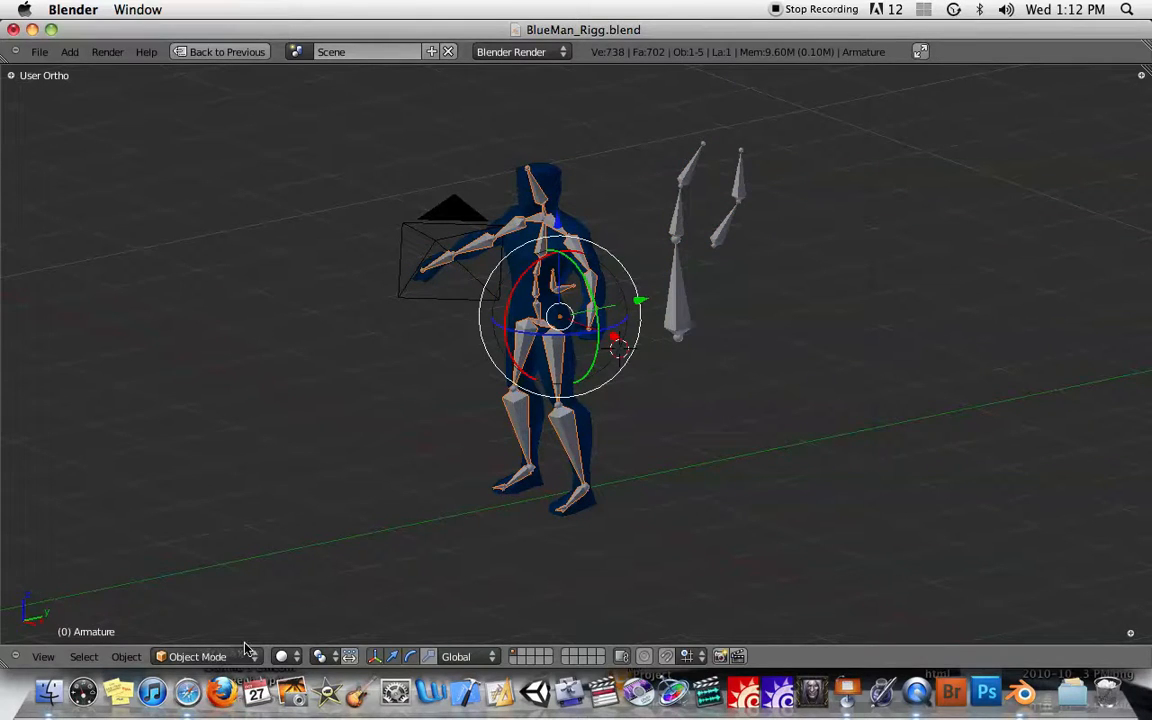
- Put the character's main Armature into Edit Mode with Bicep.L as the active bone
{"action": "left_click", "coordinate": [196, 656]}
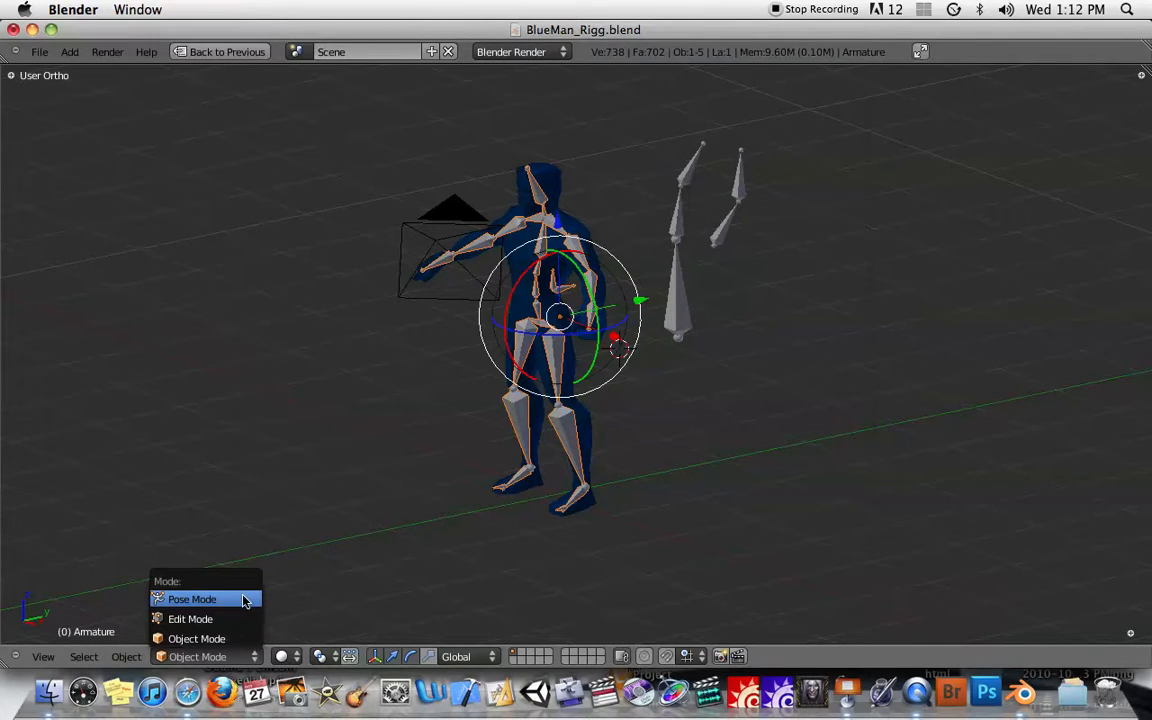
{"action": "left_click", "coordinate": [192, 598]}
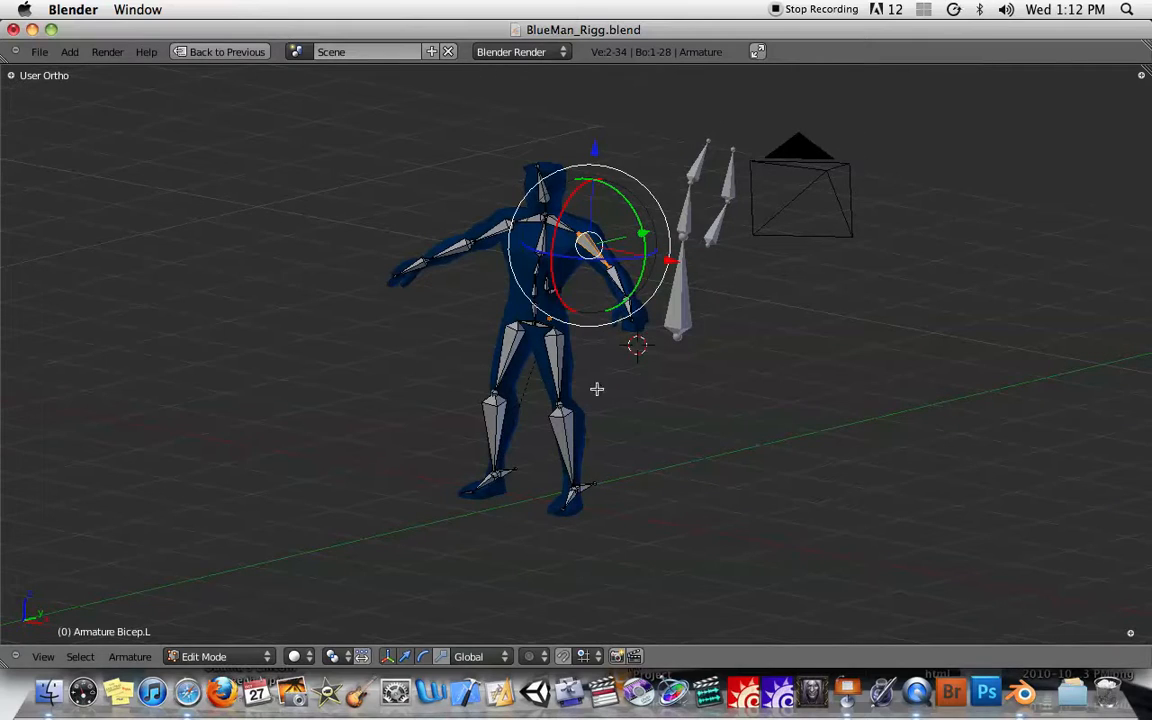
{"action": "mouse_move", "coordinate": [580, 358]}
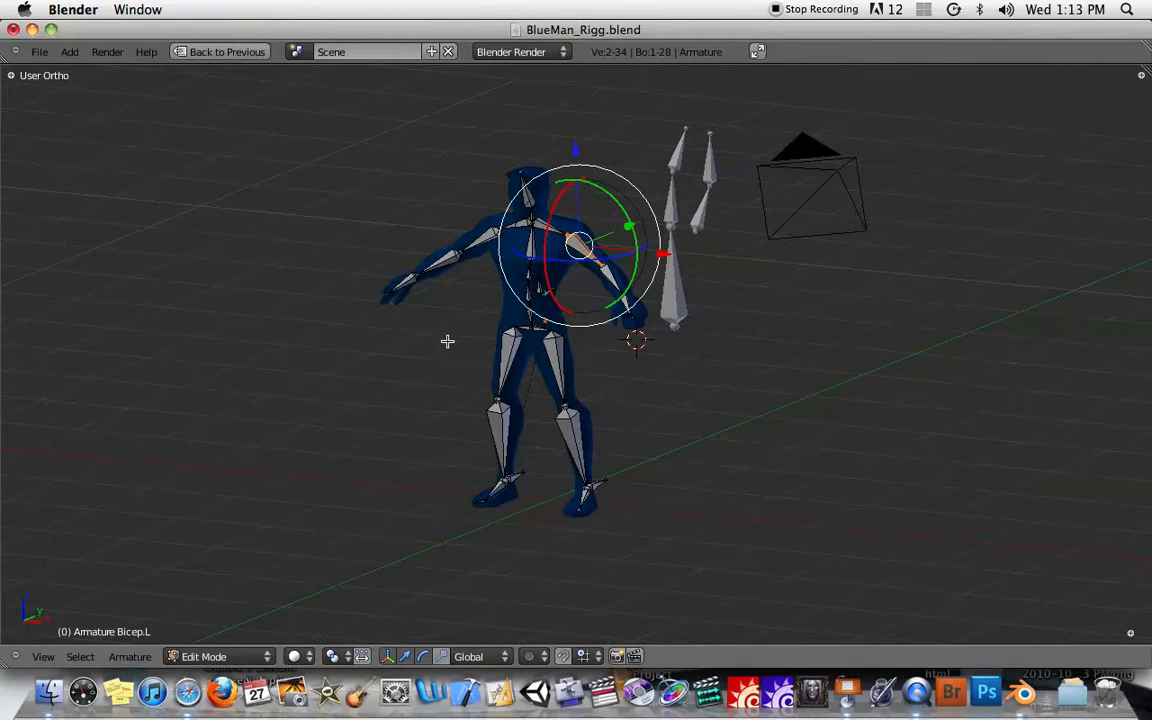
{"action": "mouse_move", "coordinate": [464, 252]}
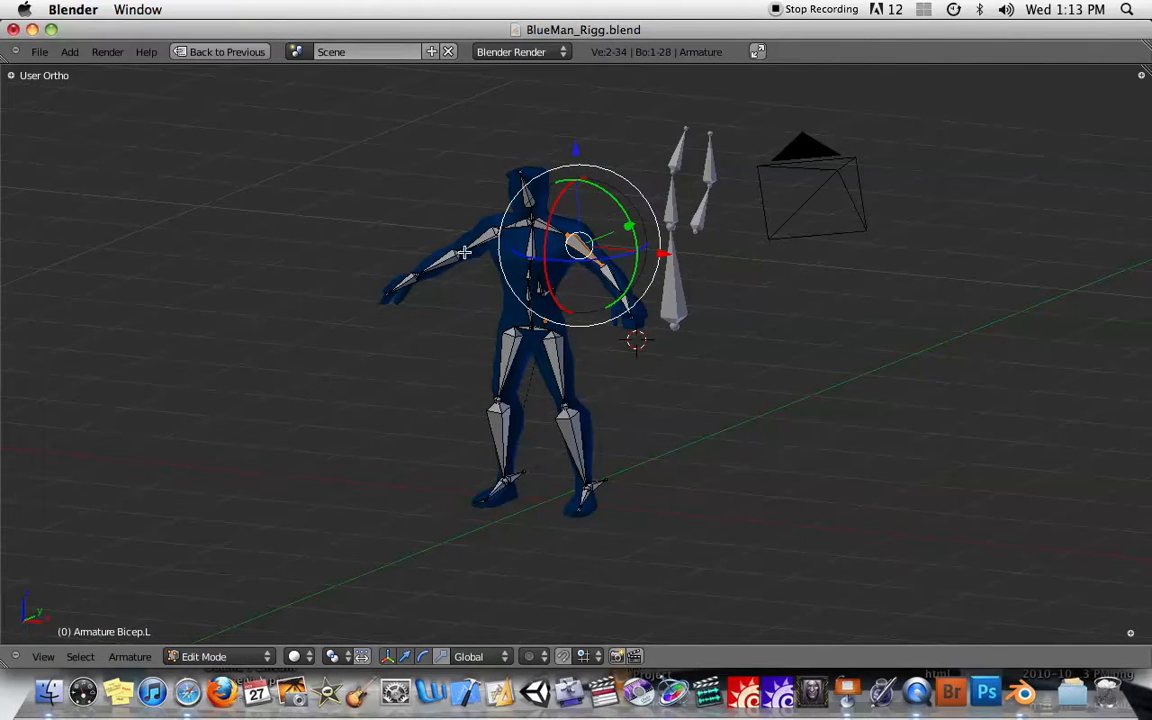
{"action": "left_click", "coordinate": [218, 656]}
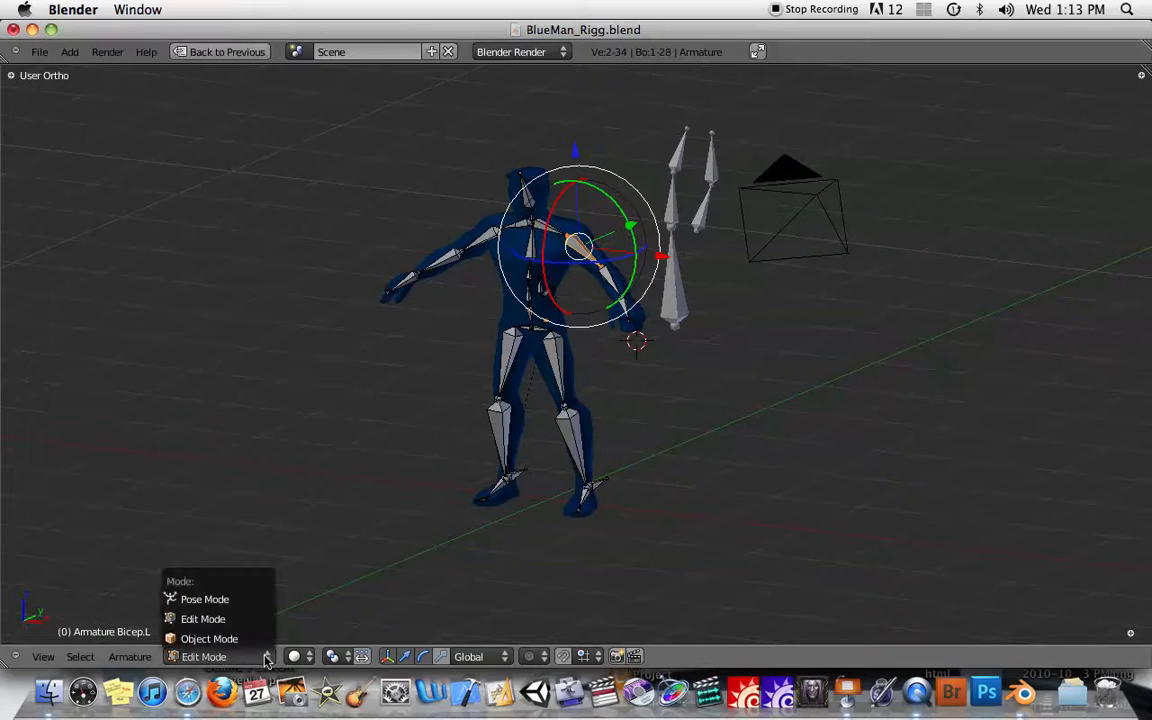
- In the Animation layout, cycle the character rig through Pose, Object, Edit and back to Pose Mode
{"action": "left_click", "coordinate": [204, 600]}
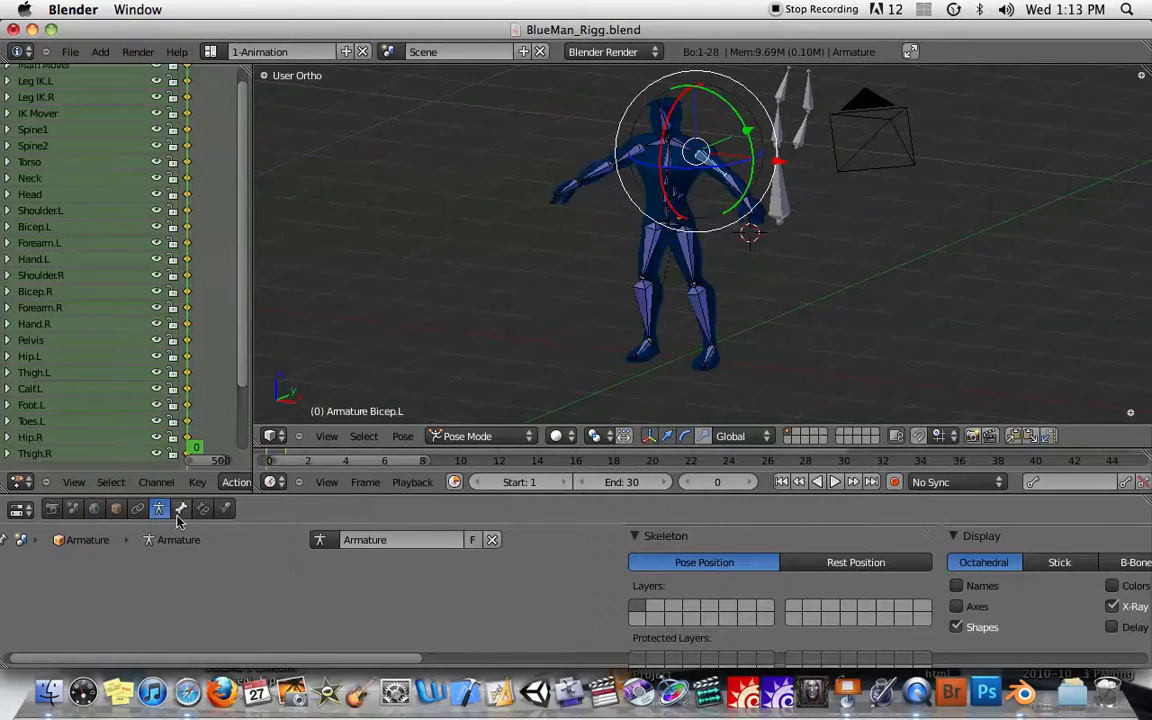
{"action": "left_click", "coordinate": [480, 436]}
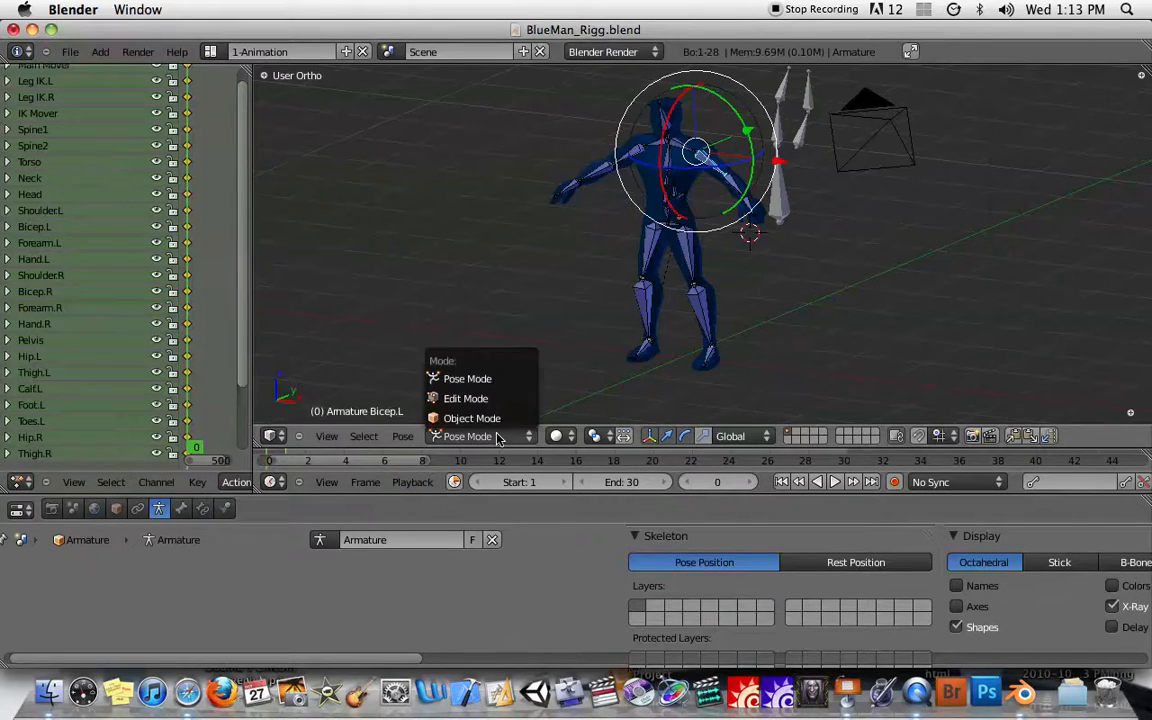
{"action": "left_click", "coordinate": [472, 418]}
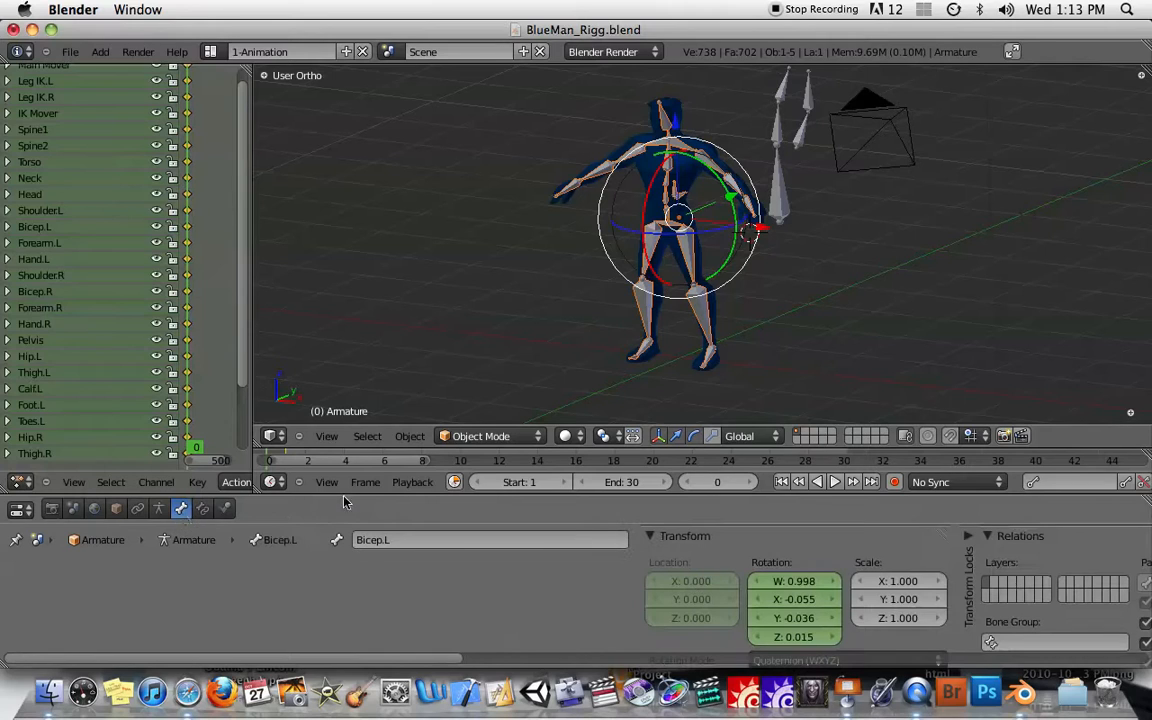
{"action": "left_click", "coordinate": [490, 436]}
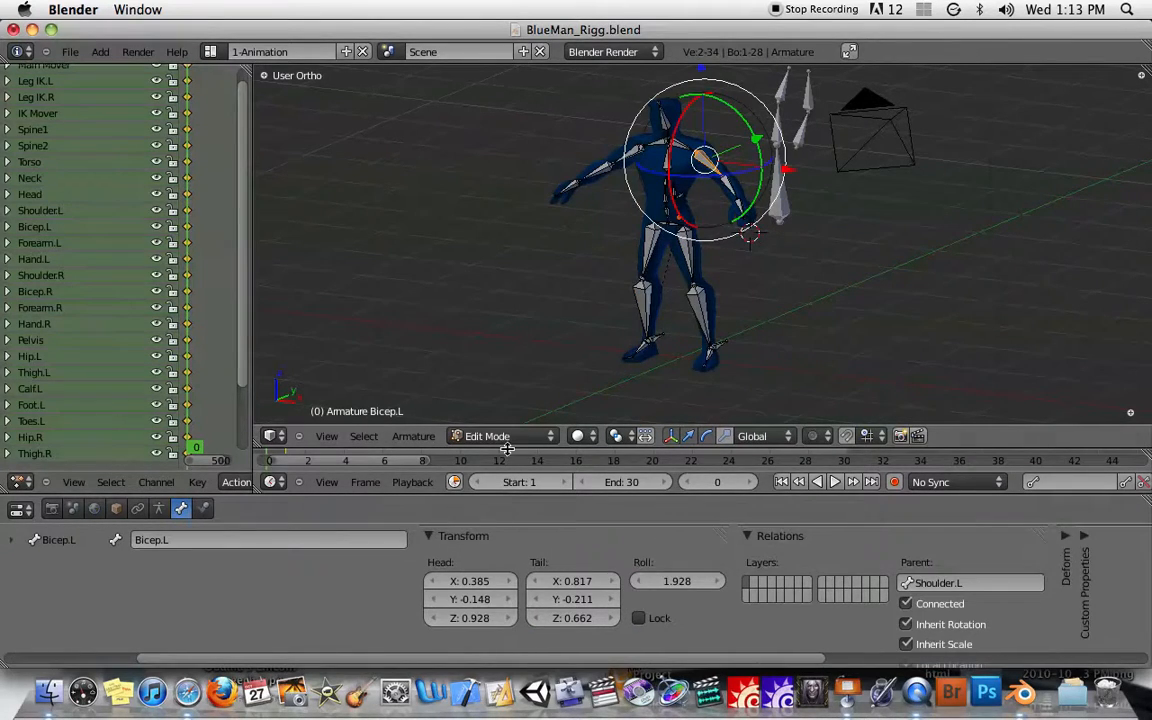
{"action": "left_click", "coordinate": [500, 436]}
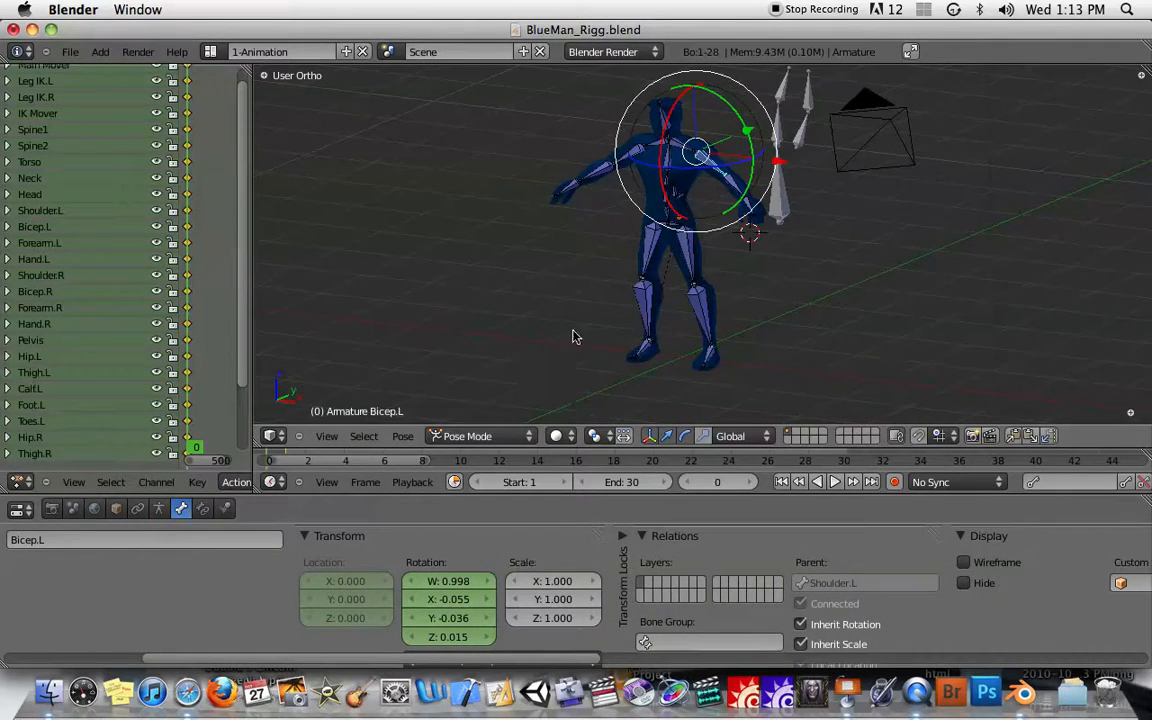
{"action": "mouse_move", "coordinate": [516, 456]}
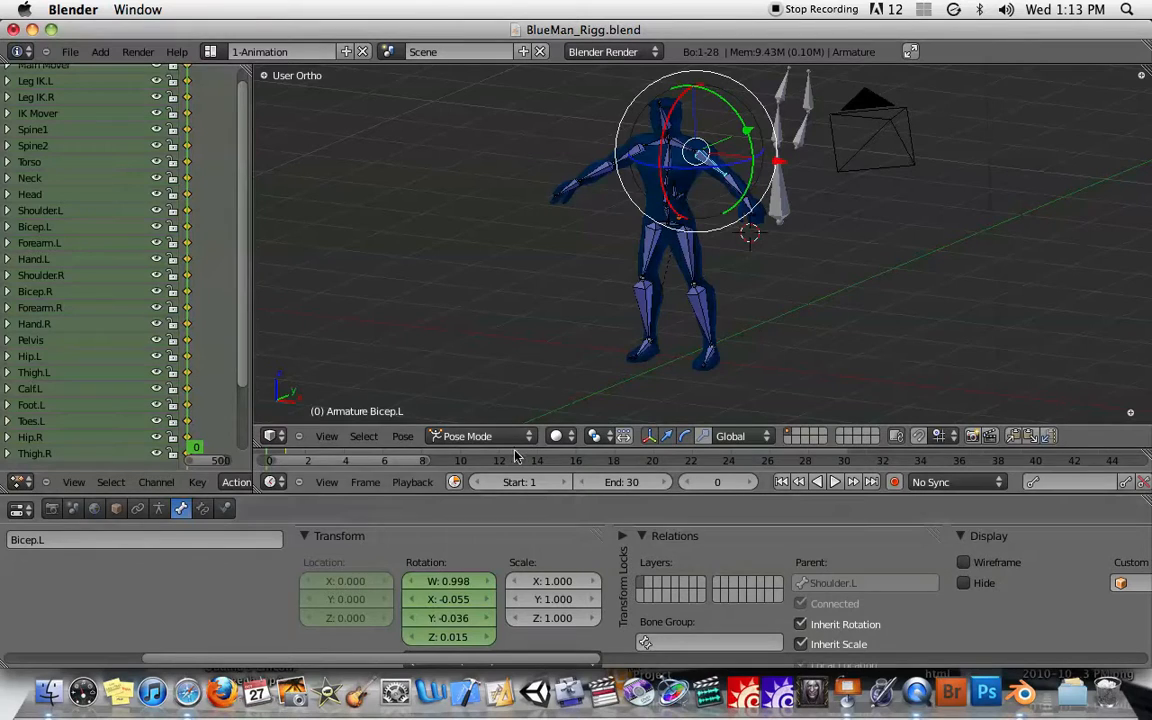
{"action": "mouse_move", "coordinate": [772, 568]}
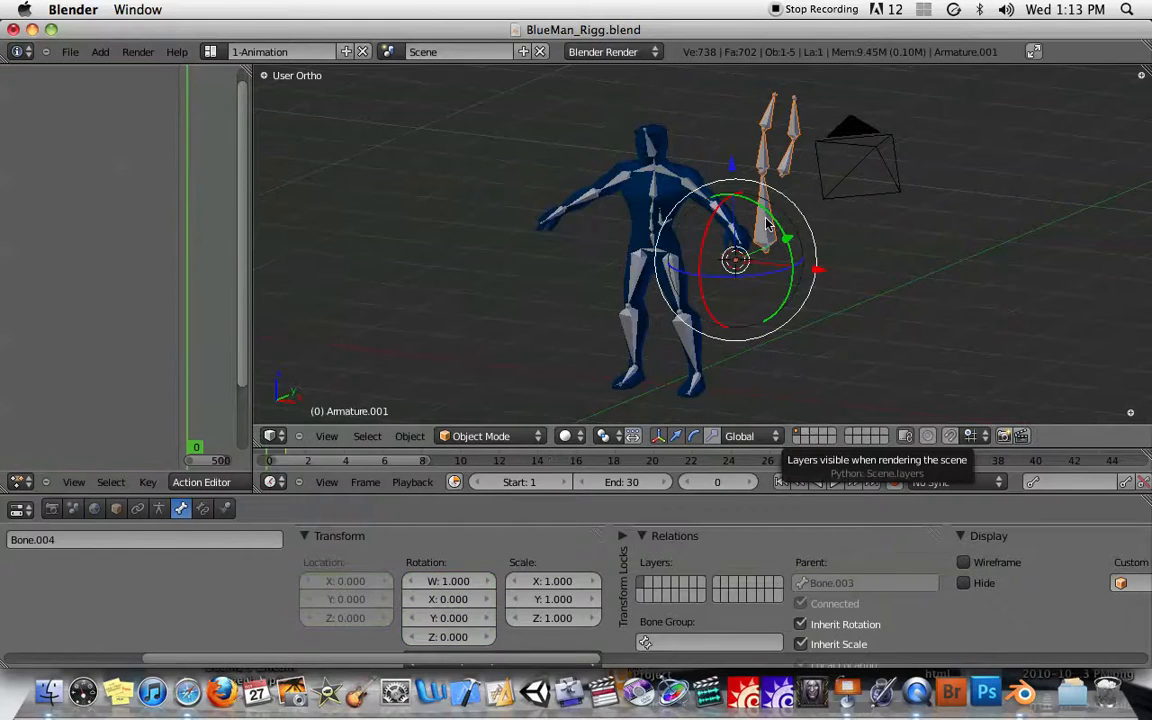
- Select Armature and Armature.001 alternately, showing each keeps its own Pose or Object Mode
{"action": "left_click", "coordinate": [480, 436]}
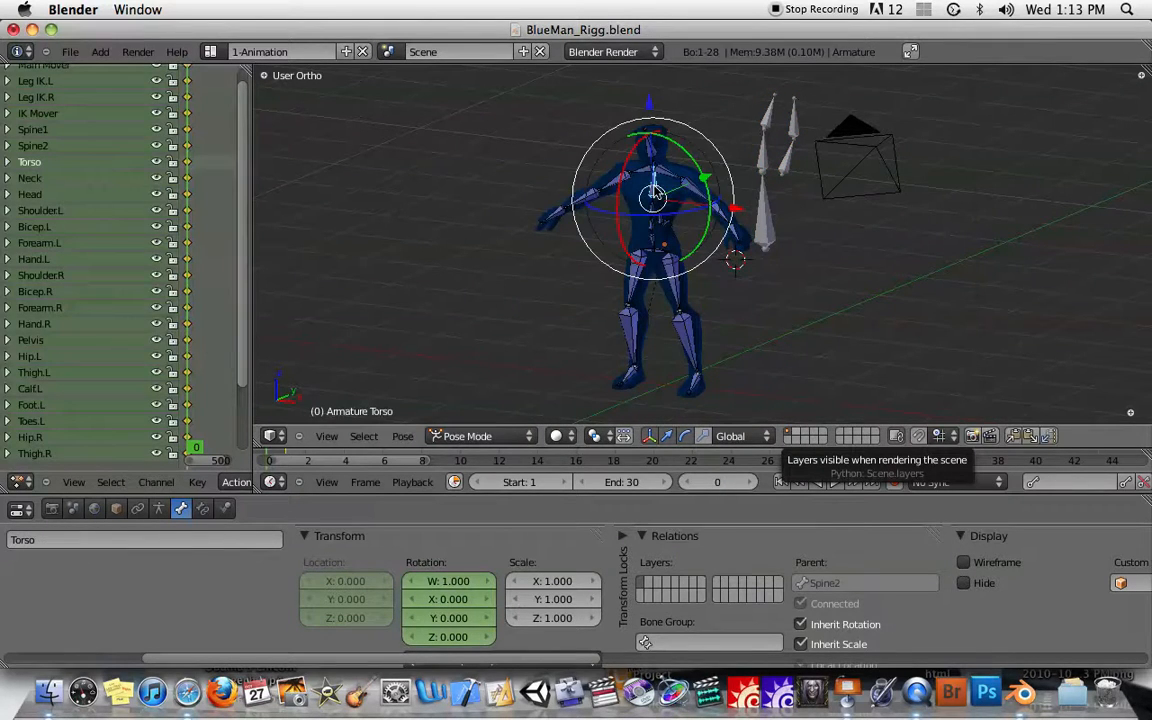
{"action": "mouse_move", "coordinate": [770, 218]}
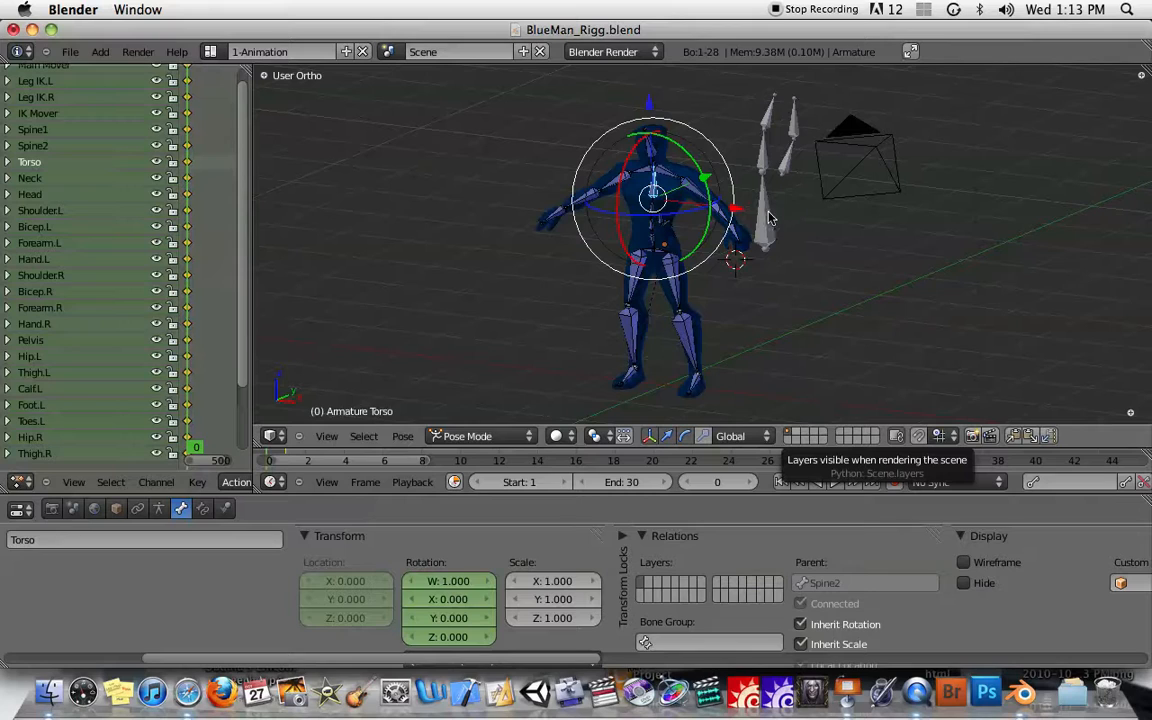
{"action": "mouse_move", "coordinate": [680, 220]}
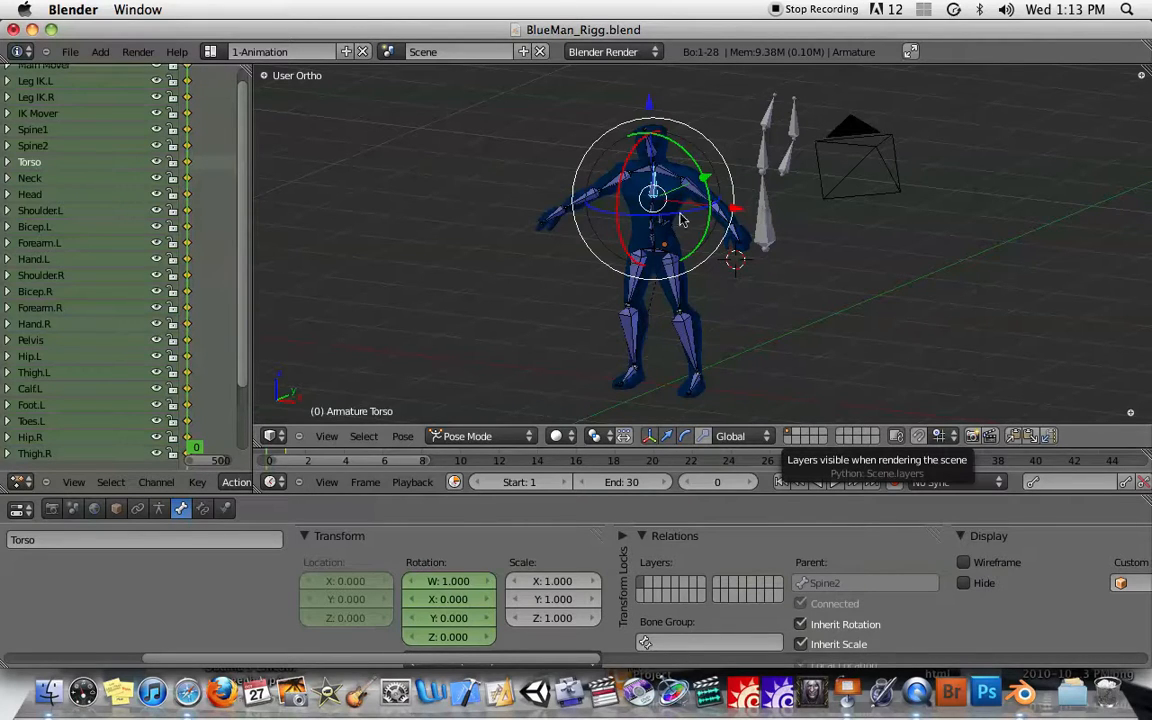
{"action": "mouse_move", "coordinate": [690, 232]}
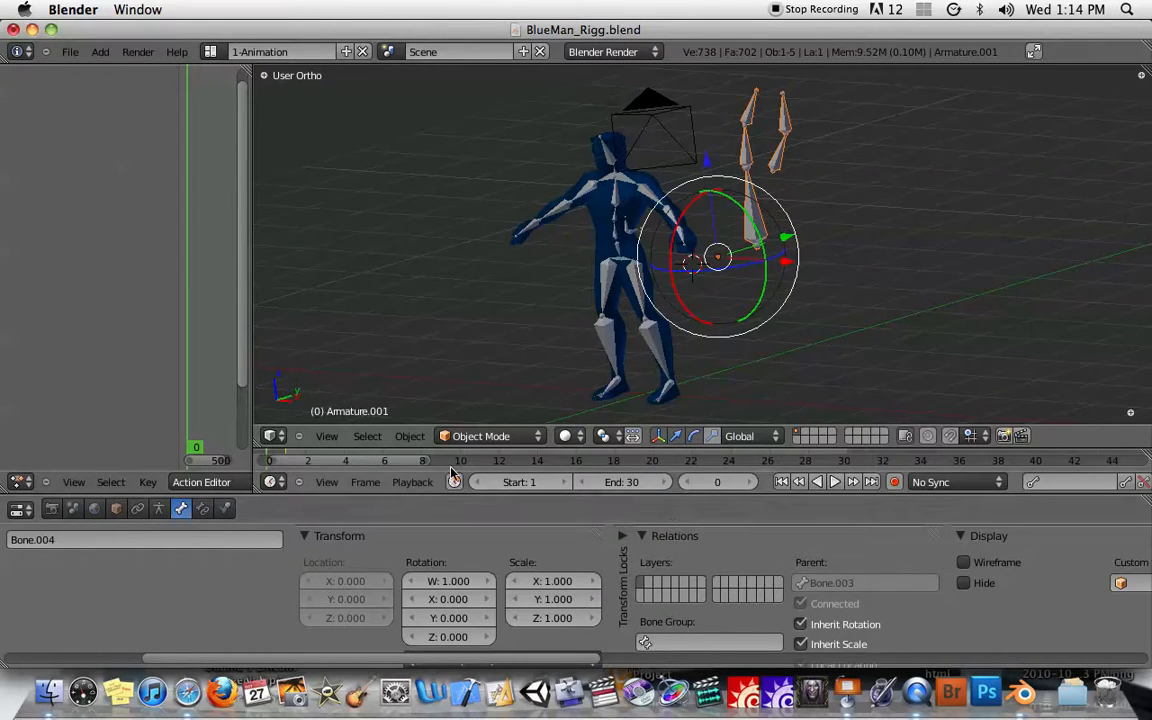
{"action": "left_click", "coordinate": [490, 436]}
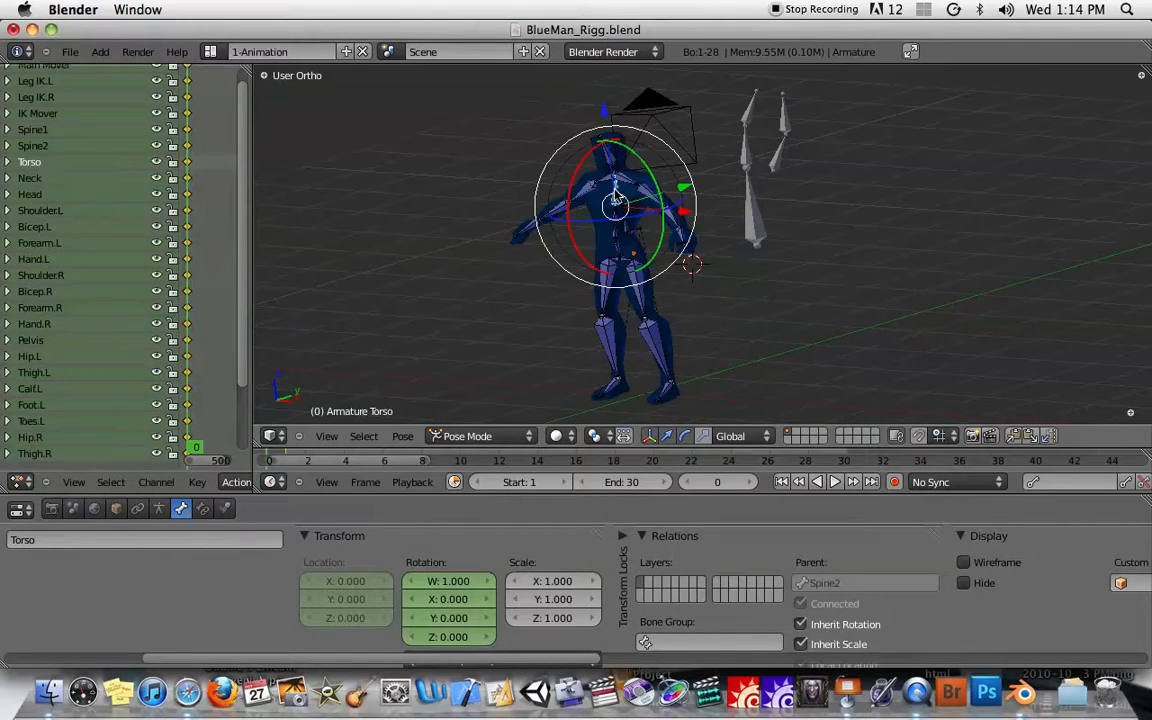
{"action": "mouse_move", "coordinate": [748, 156]}
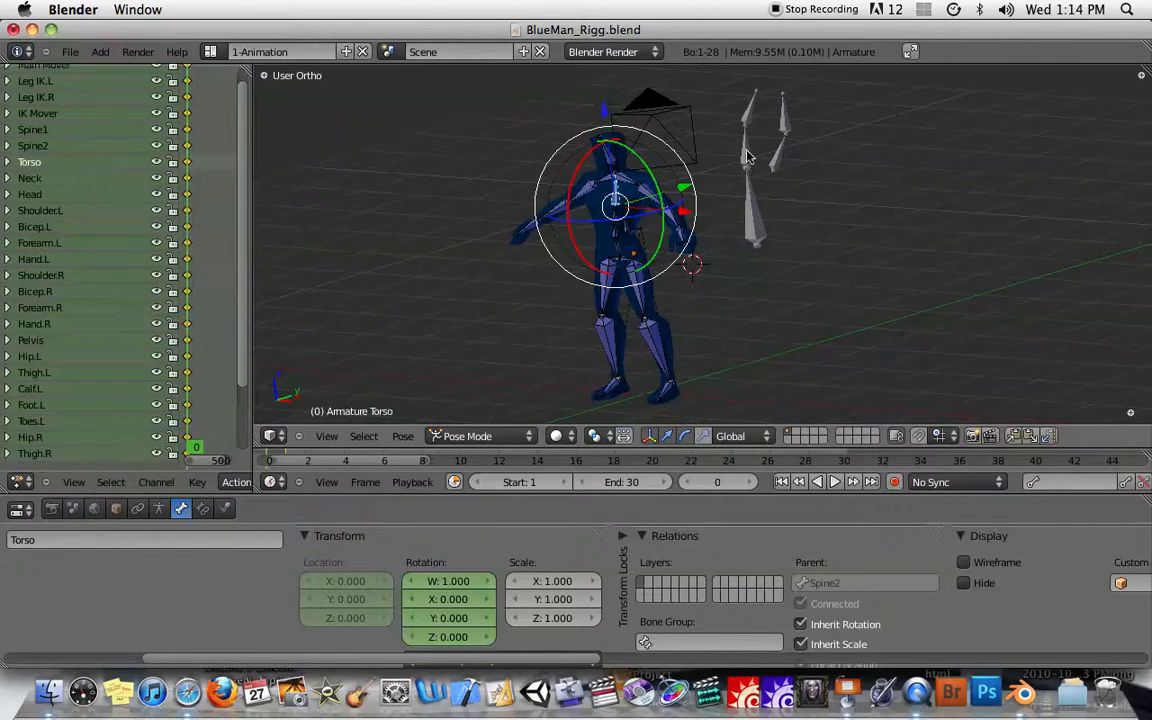
{"action": "left_click", "coordinate": [480, 436]}
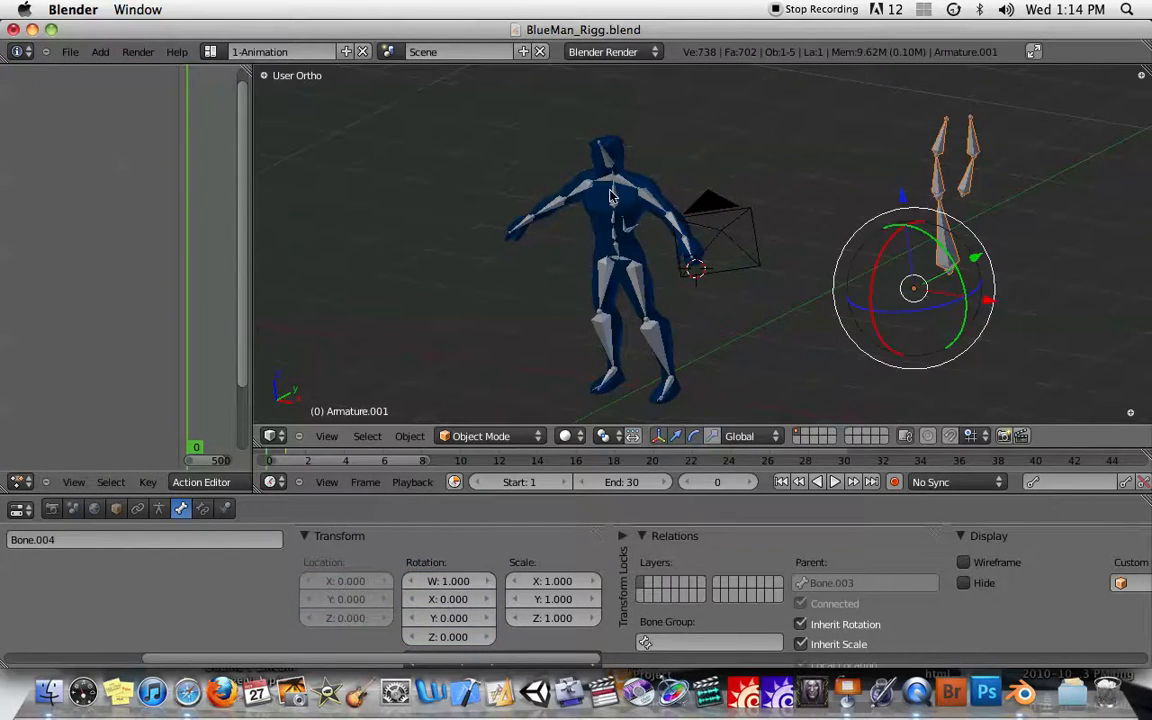
{"action": "left_click", "coordinate": [488, 436]}
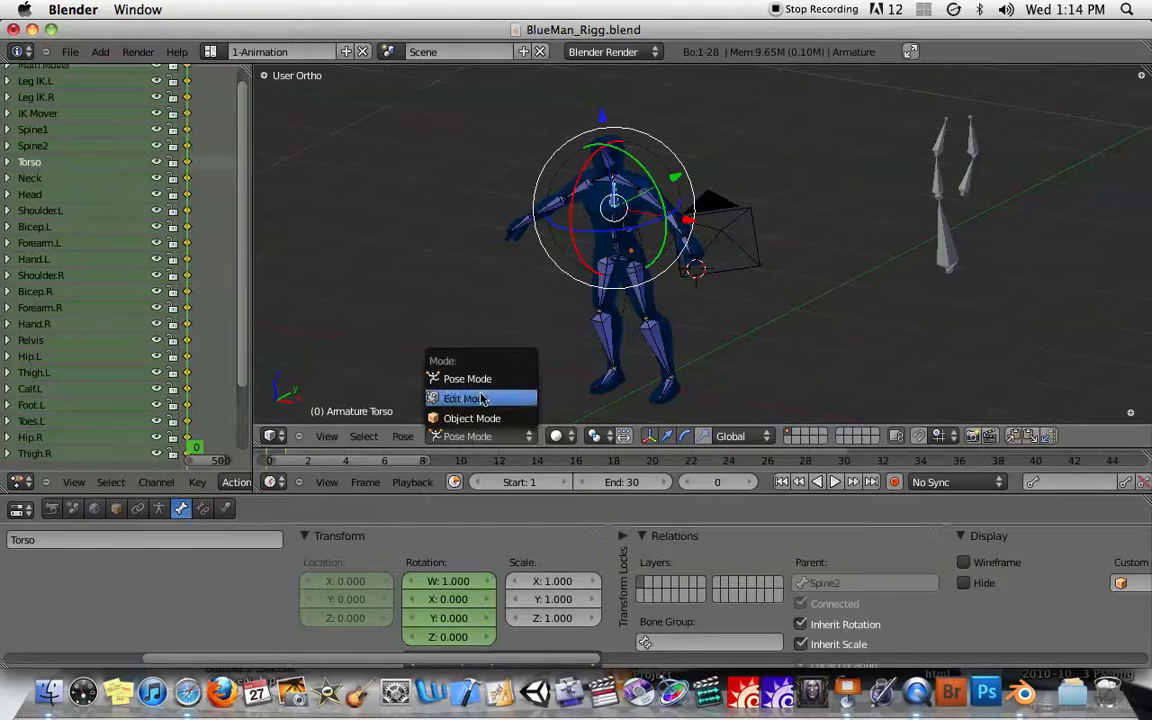